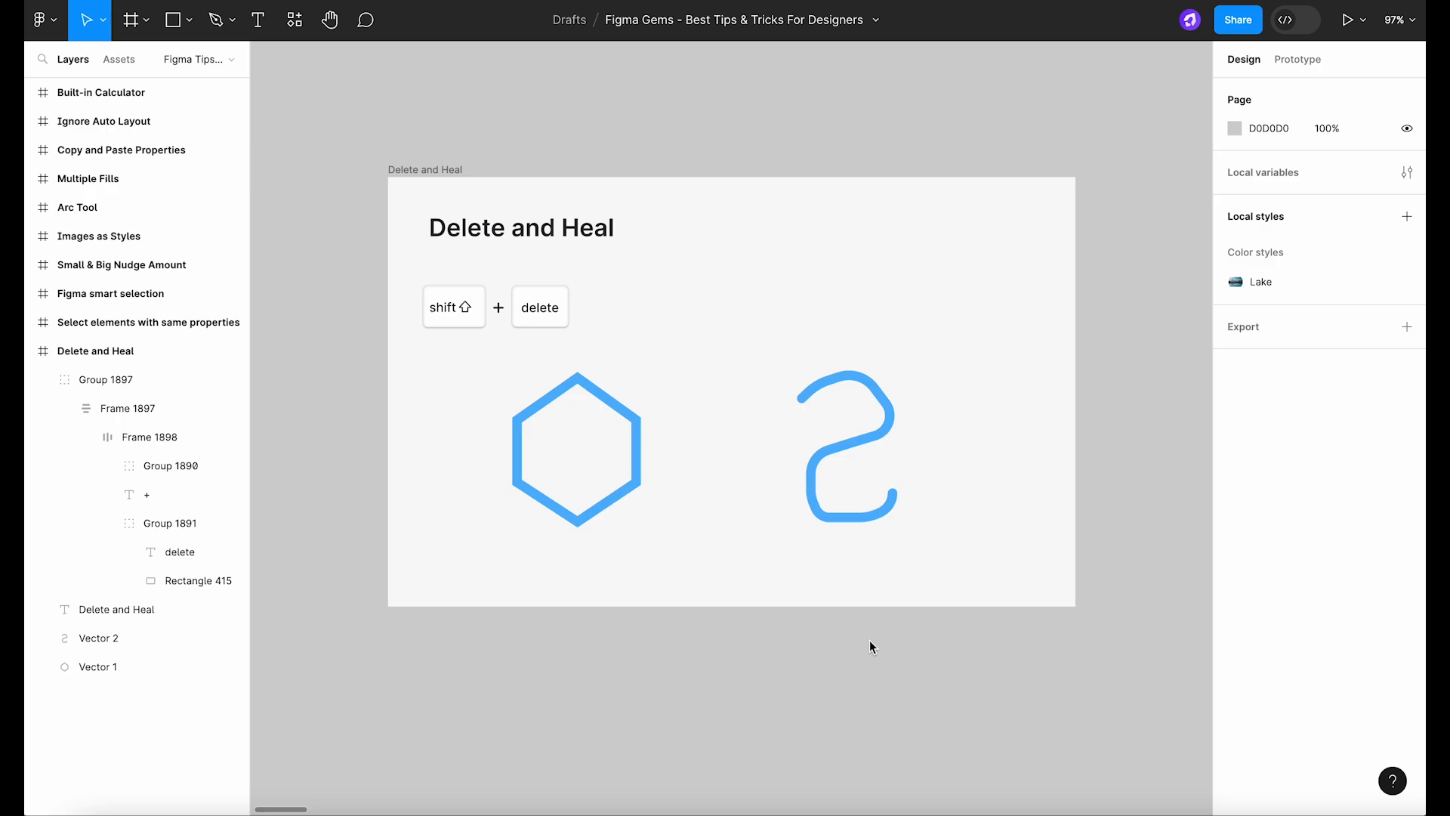
# Delete and heal the hexagon's top and bottom points, leaving a closed blue rectangle
pyautogui.doubleClick(575, 450)
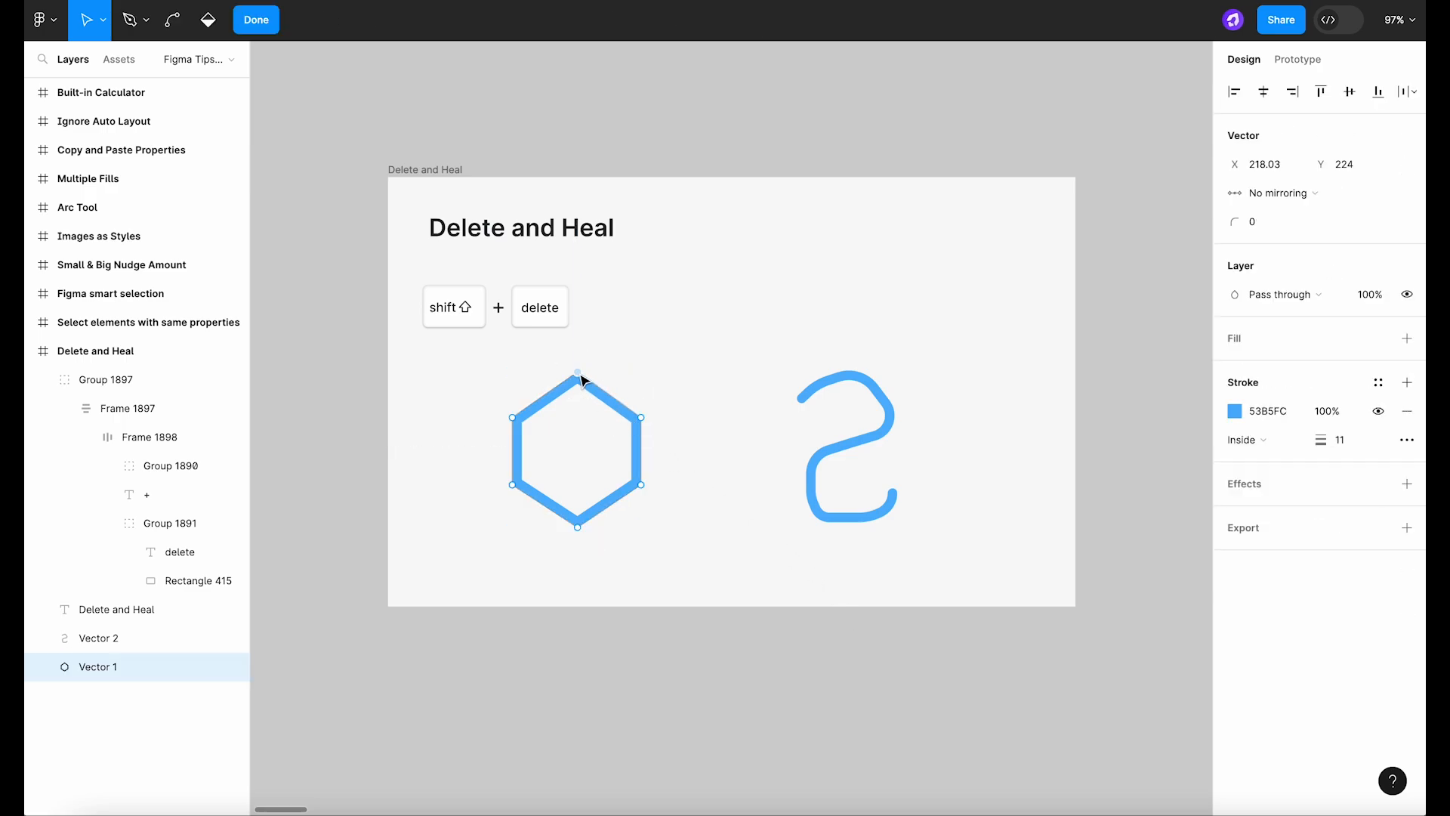
pyautogui.press('delete')
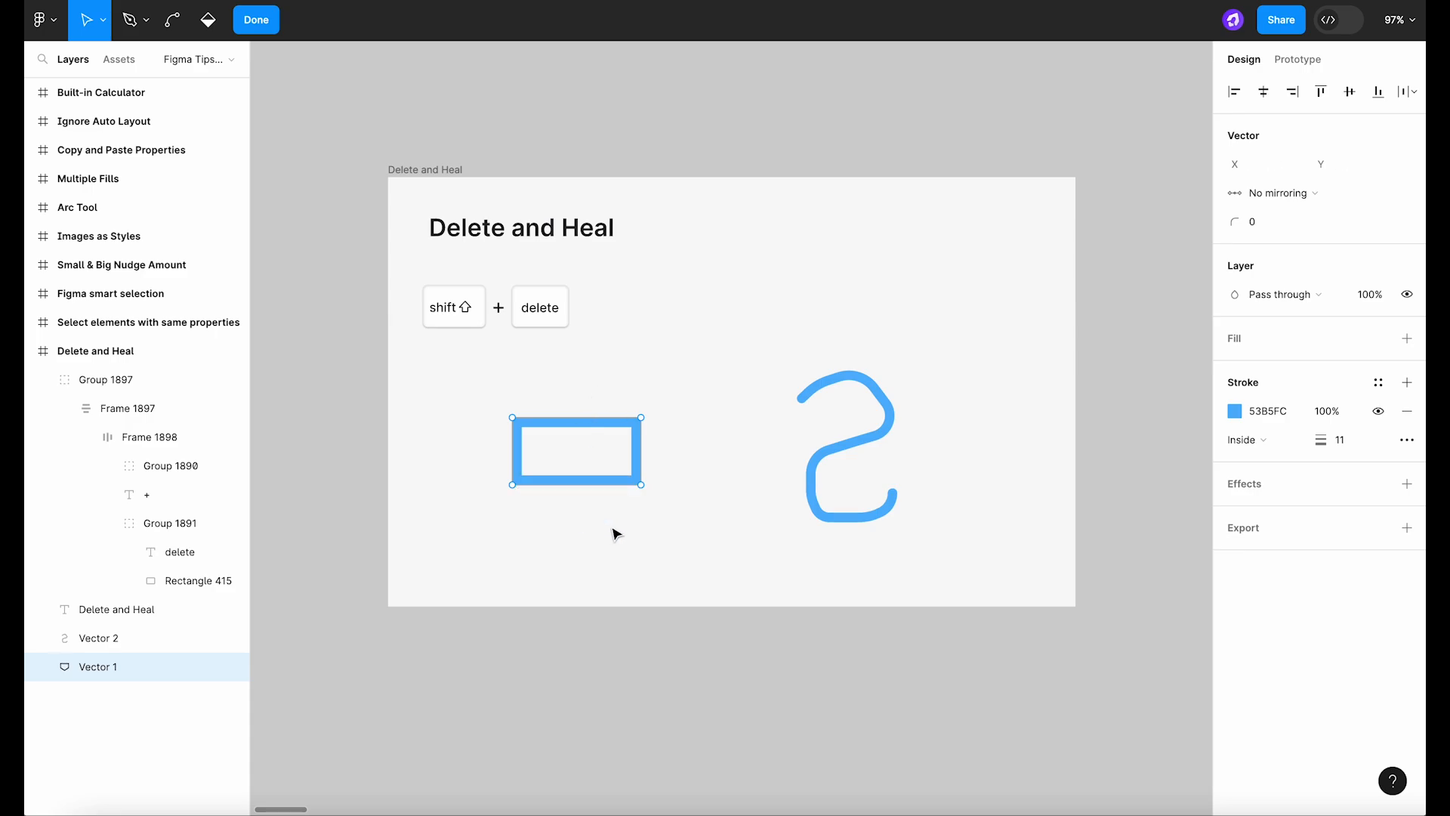
pyautogui.click(256, 20)
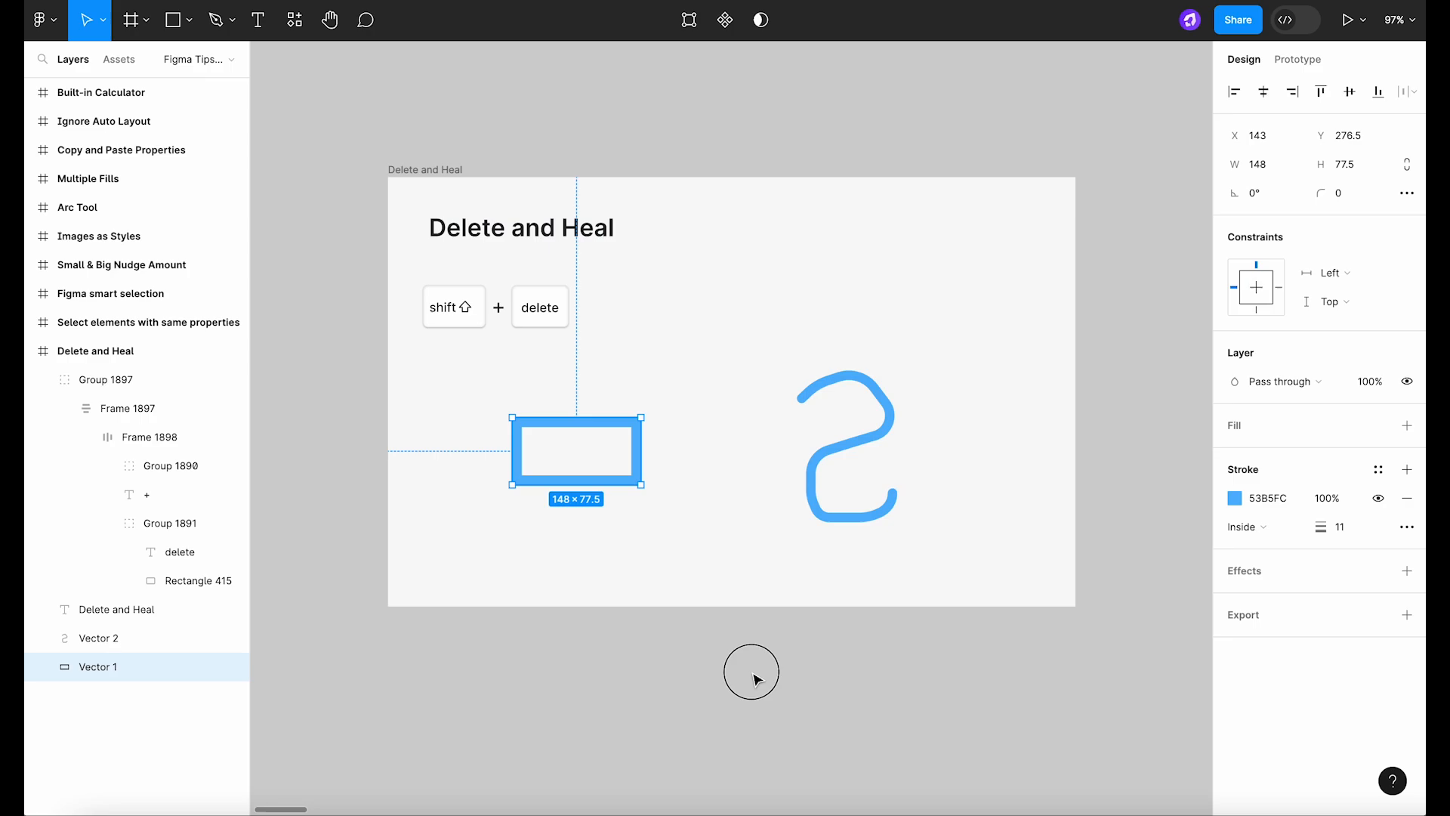
pyautogui.click(823, 529)
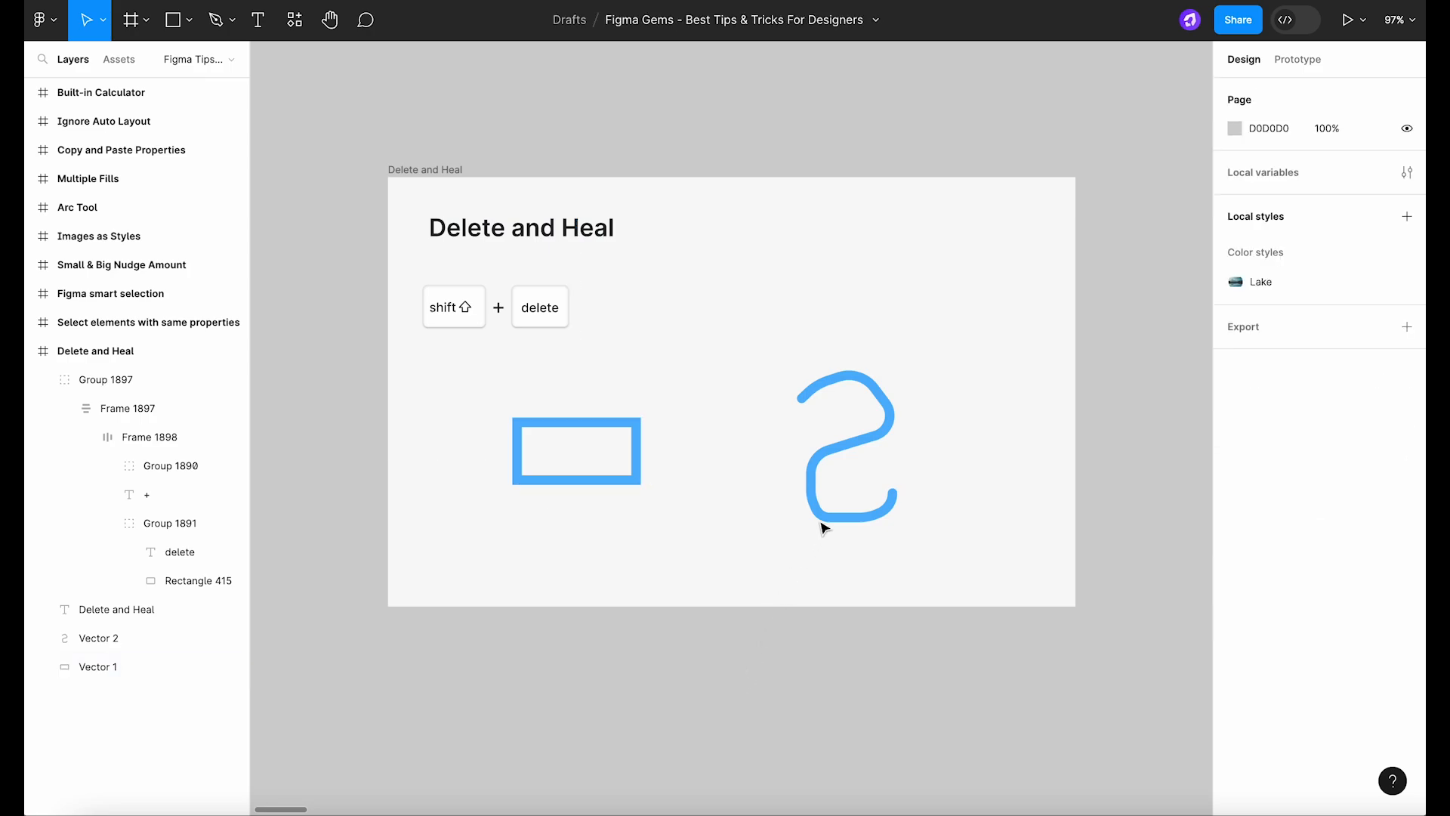
# Enter point-editing mode on the S-shaped blue stroke
pyautogui.doubleClick(848, 444)
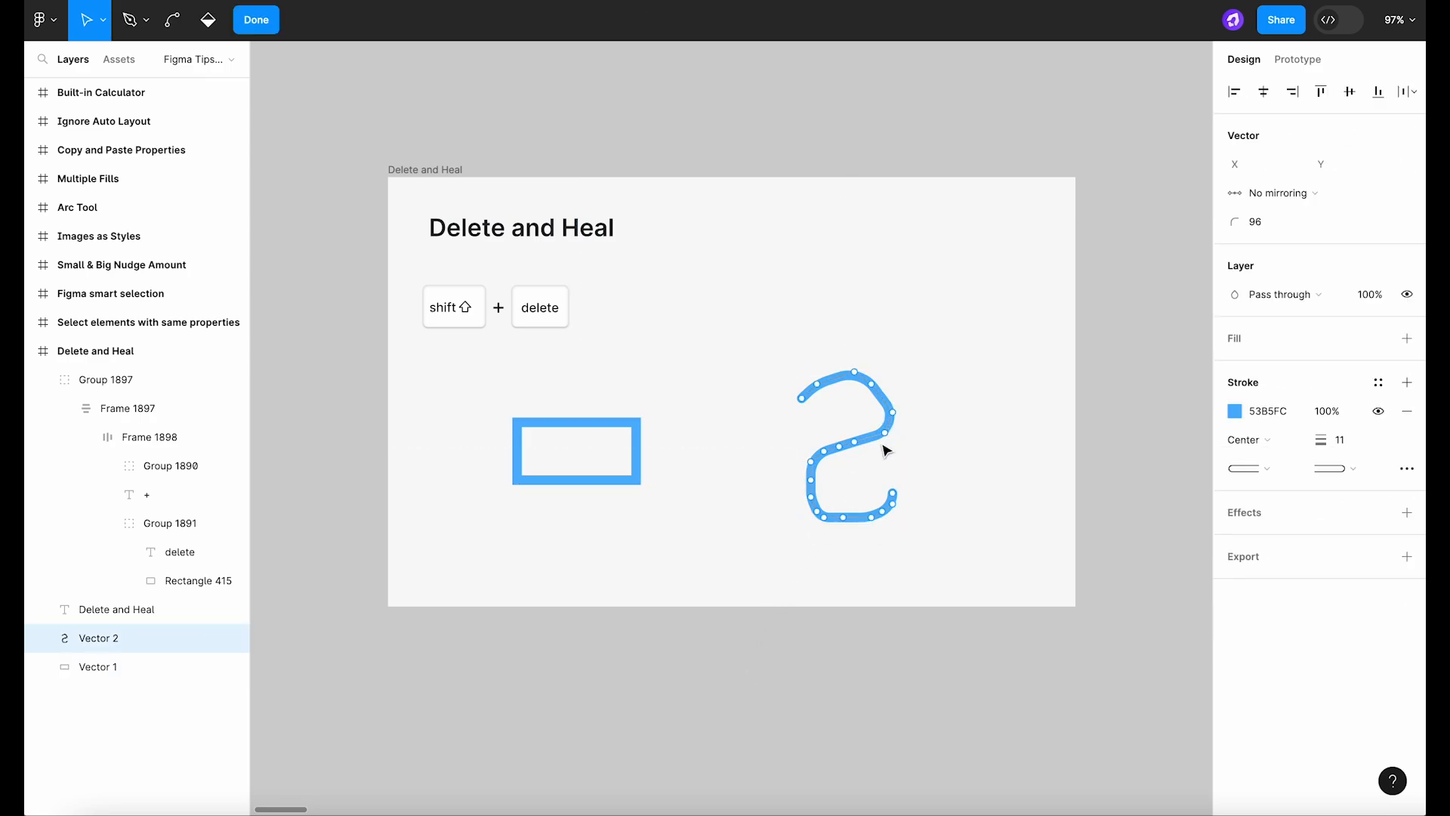
pyautogui.moveTo(817, 459)
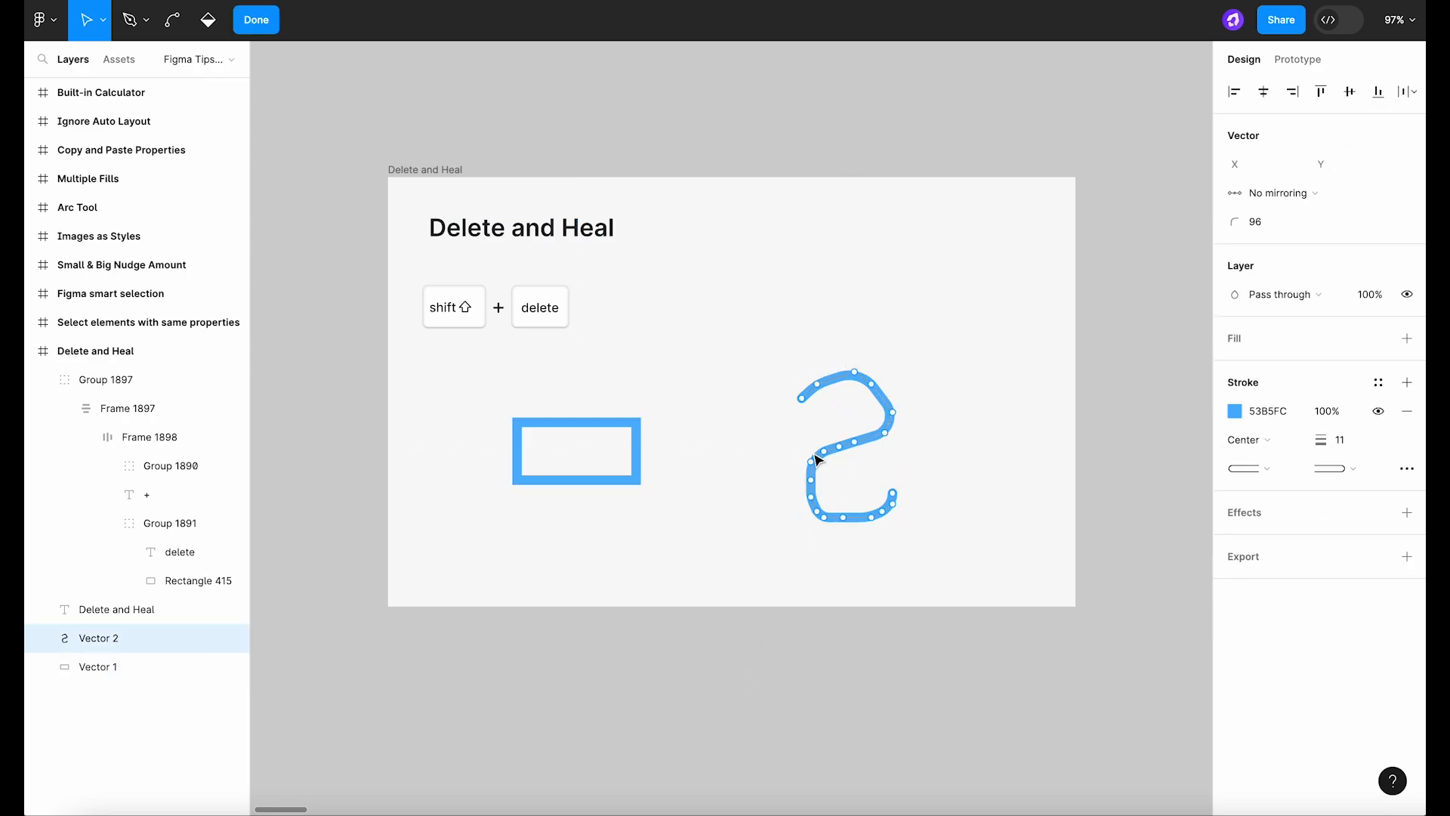
pyautogui.moveTo(814, 522)
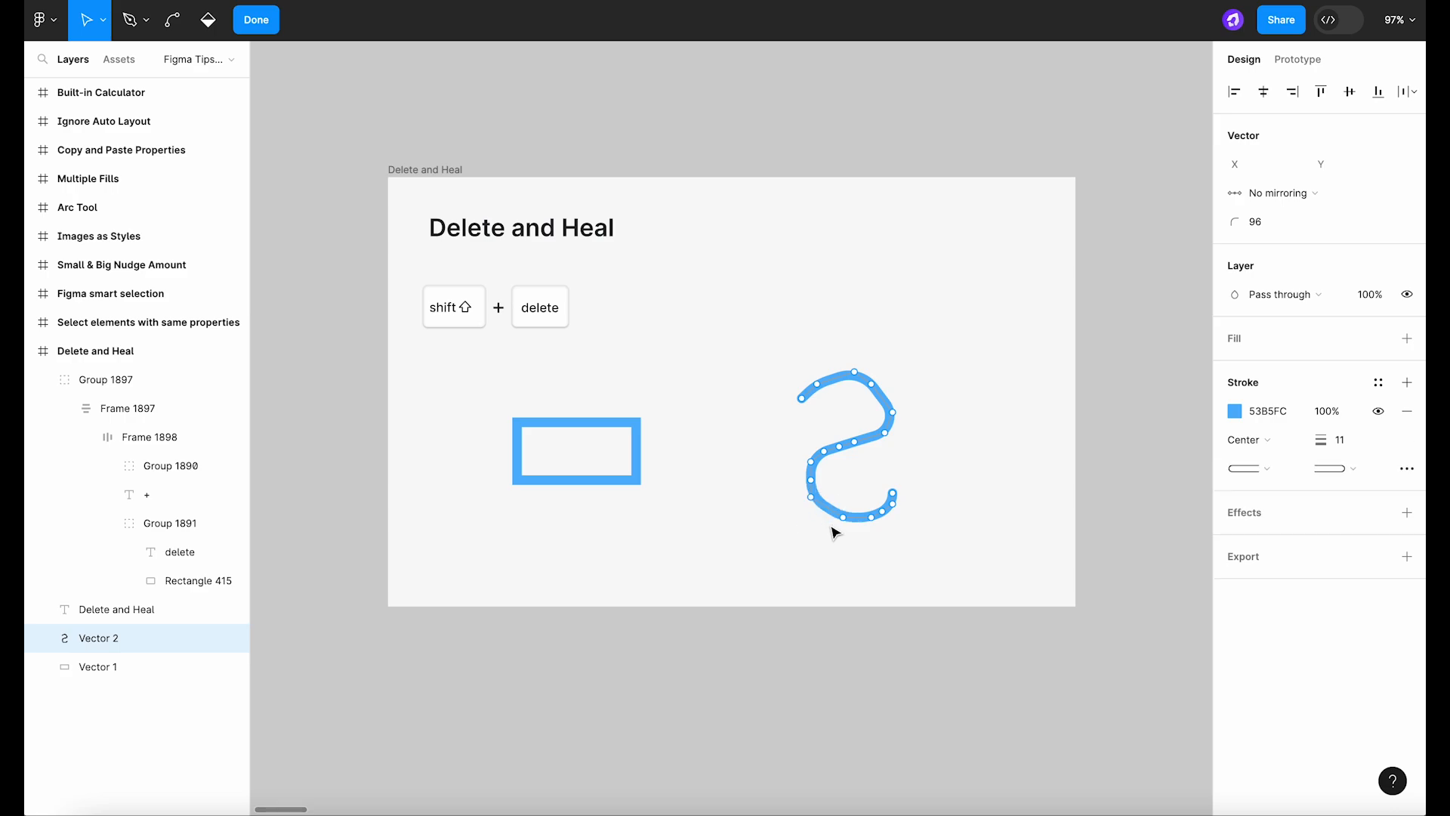
pyautogui.moveTo(853, 497)
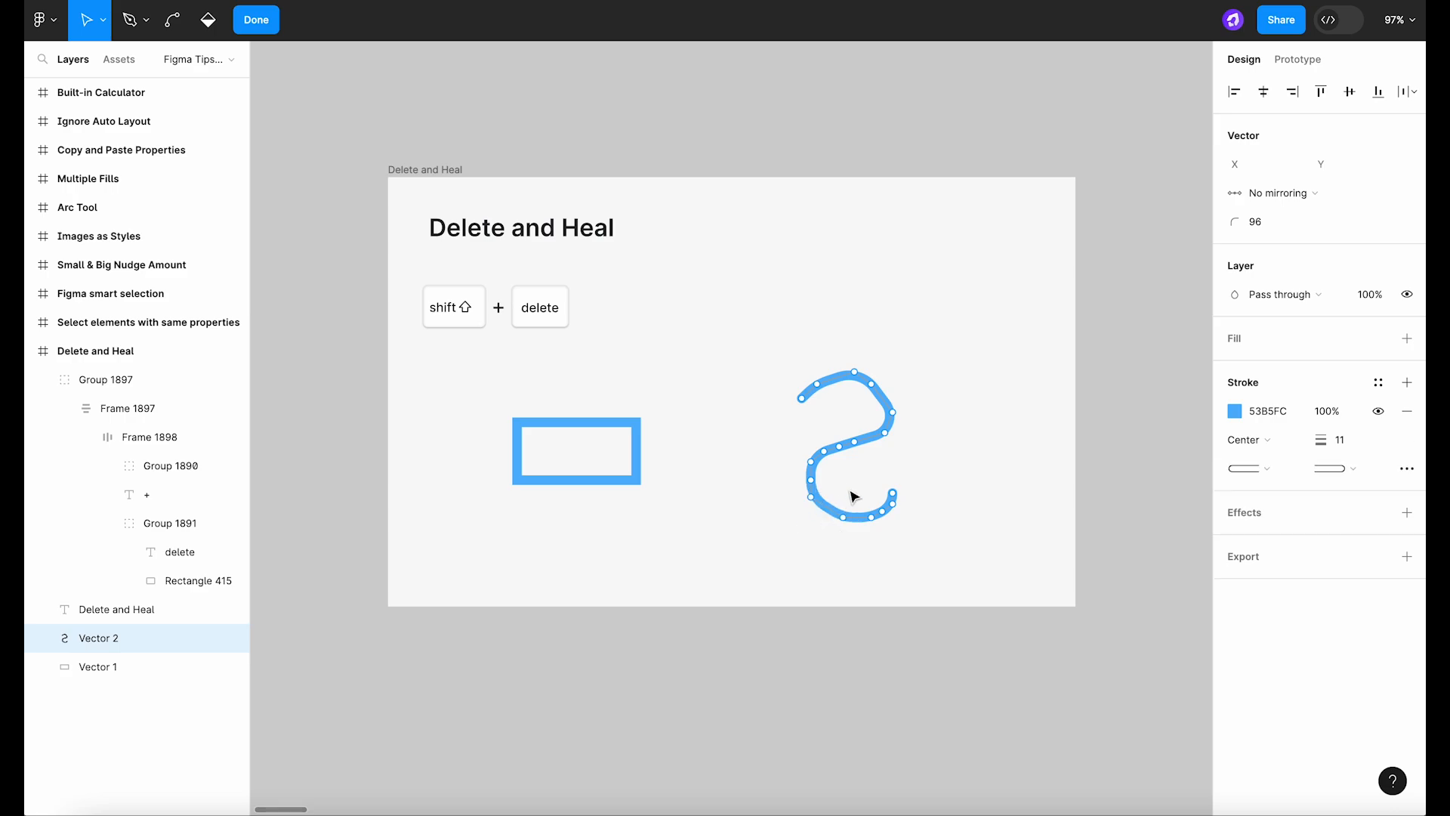
pyautogui.moveTo(847, 435)
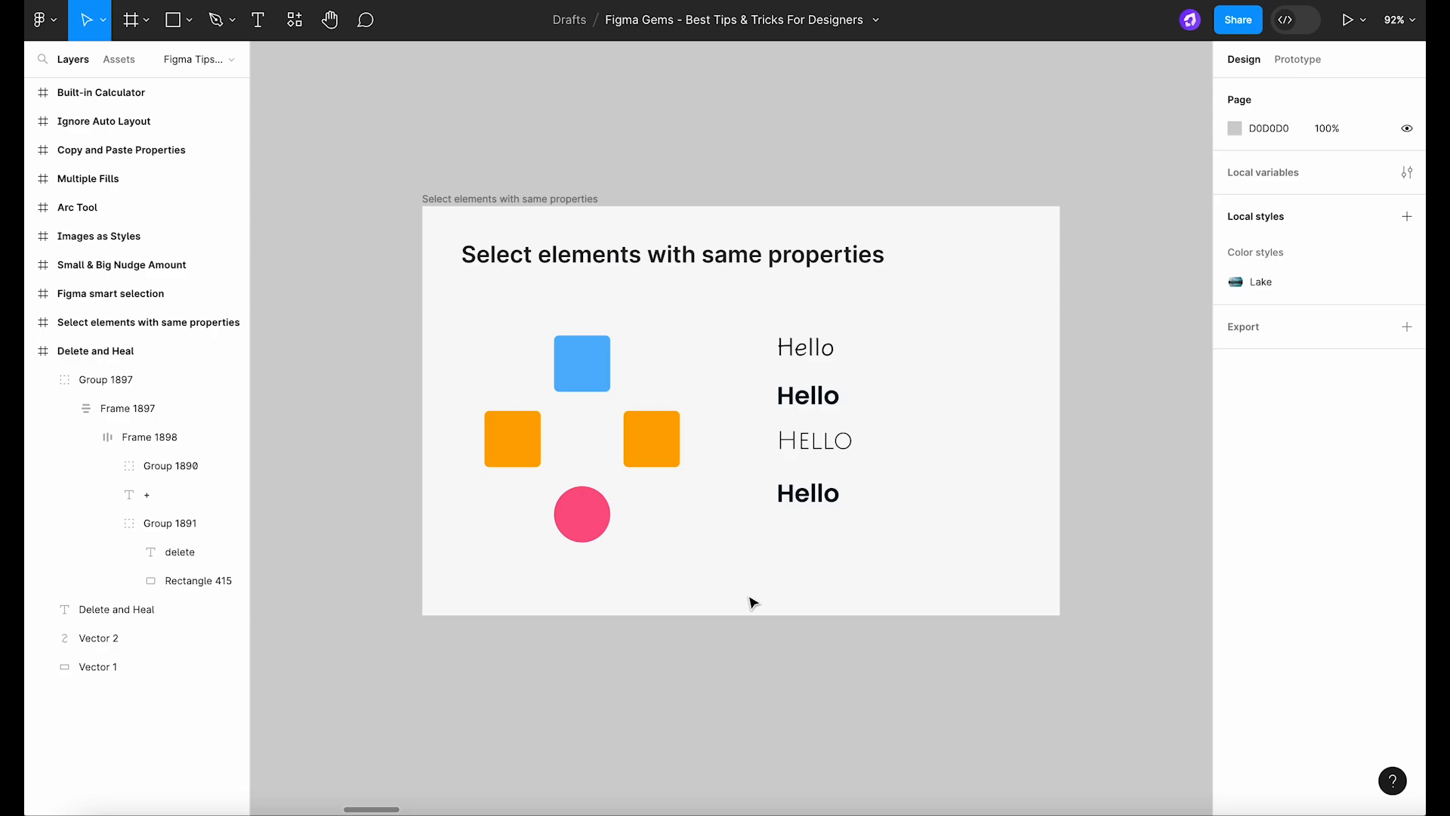
# Select the left orange square and all objects sharing its fill
pyautogui.click(512, 438)
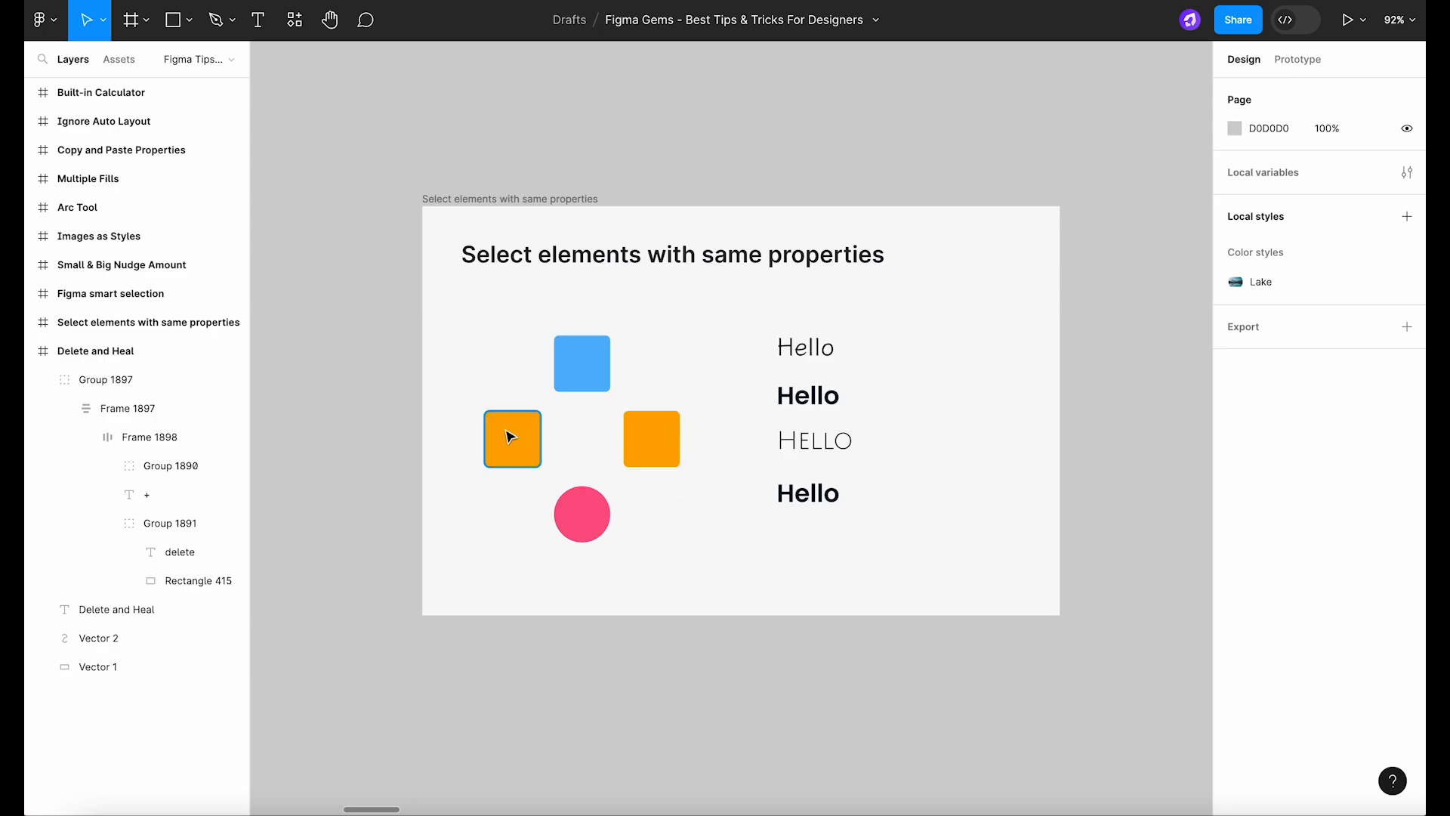
pyautogui.click(512, 438)
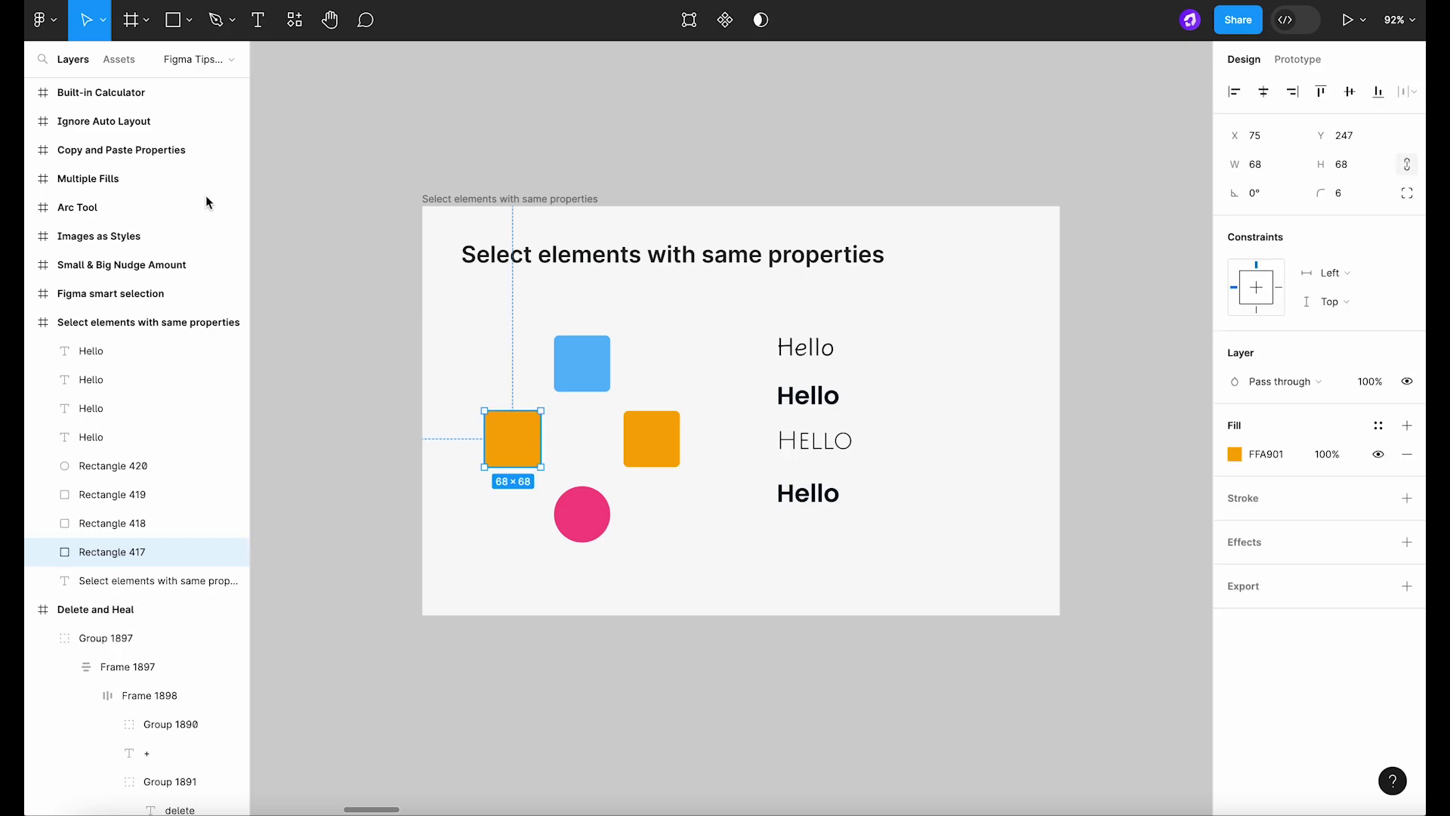
pyautogui.click(40, 20)
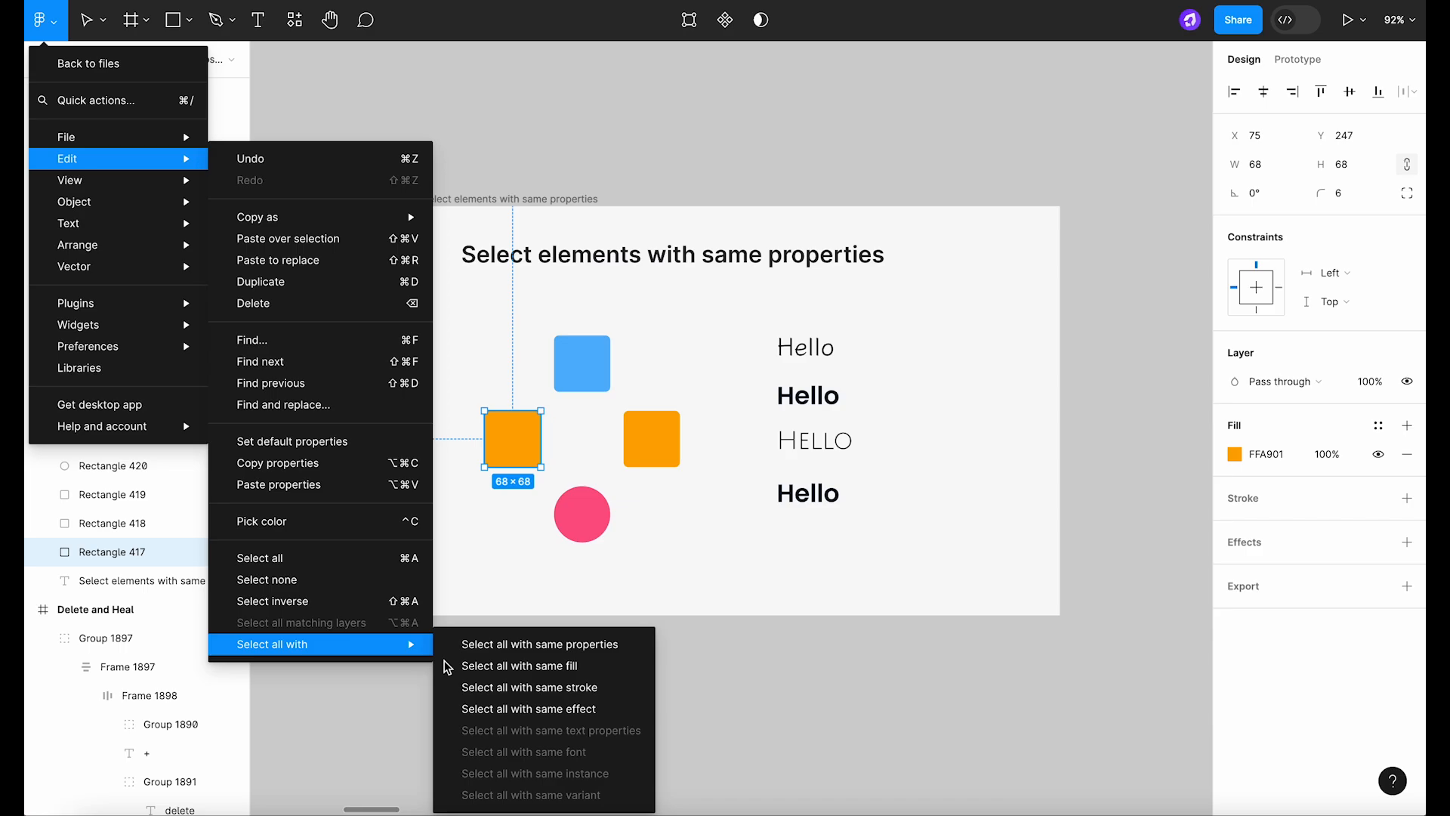
pyautogui.click(790, 463)
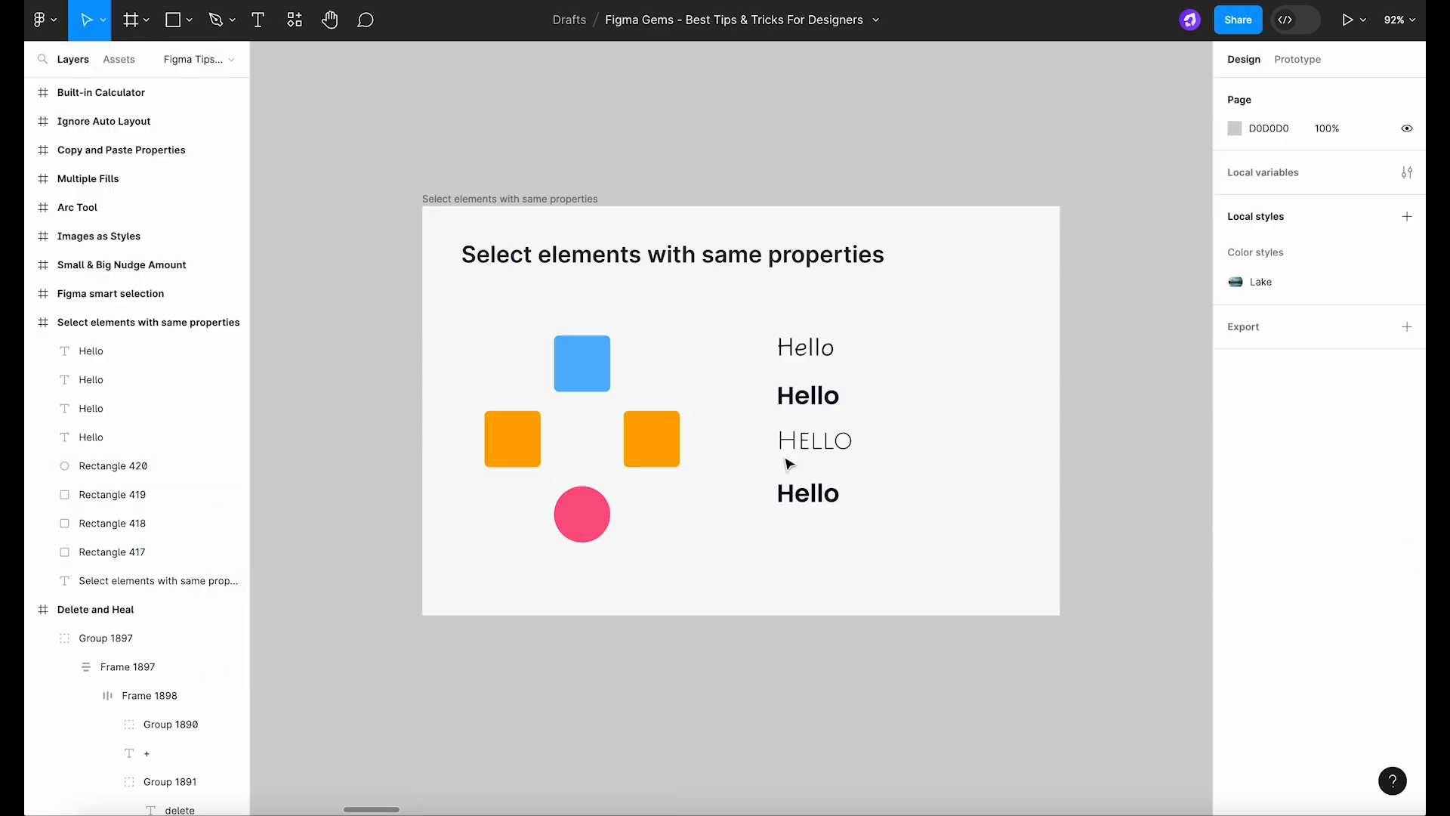
# Select the bold Hello text and all text sharing the Poppins font
pyautogui.click(805, 347)
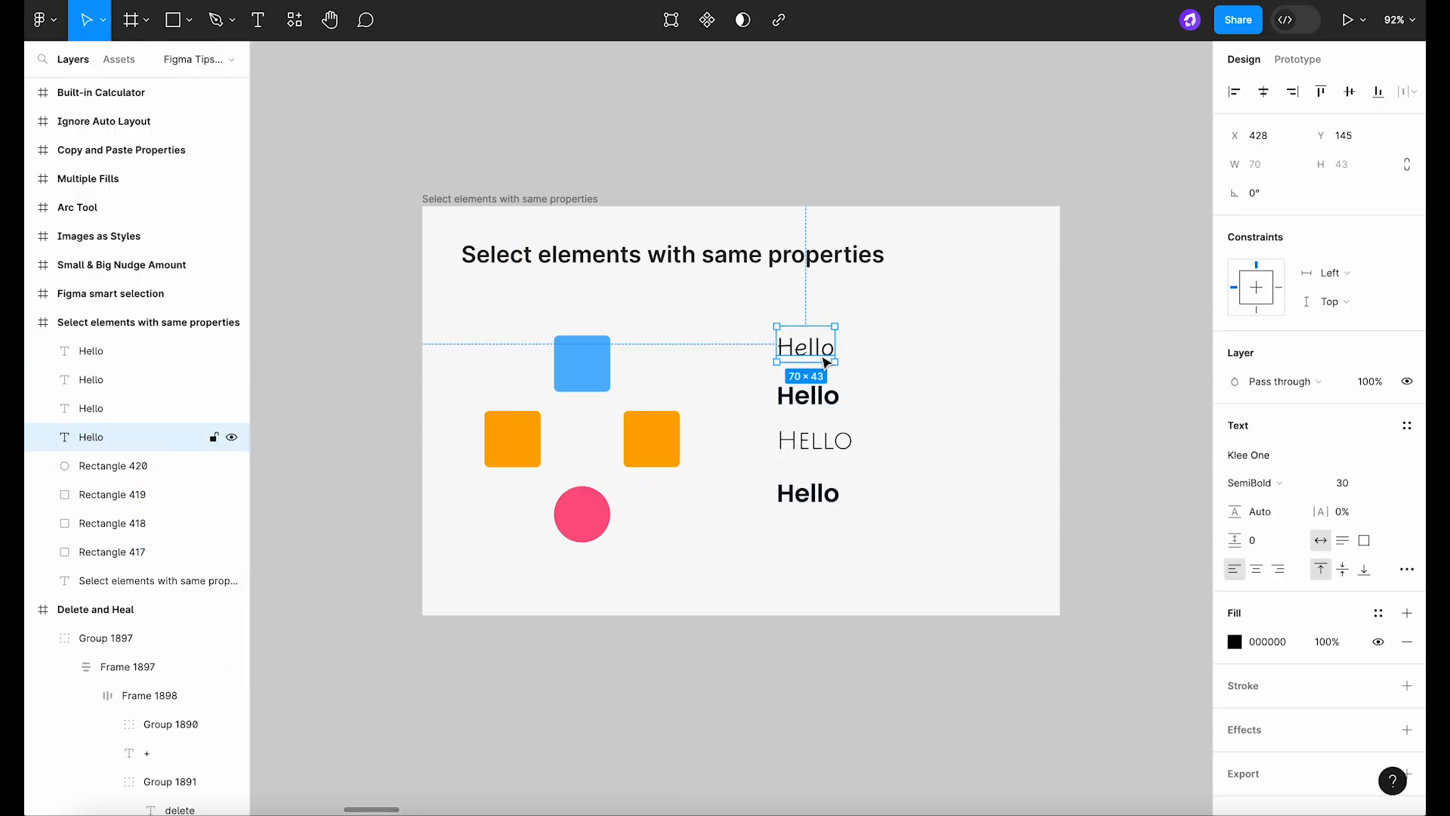
pyautogui.click(40, 19)
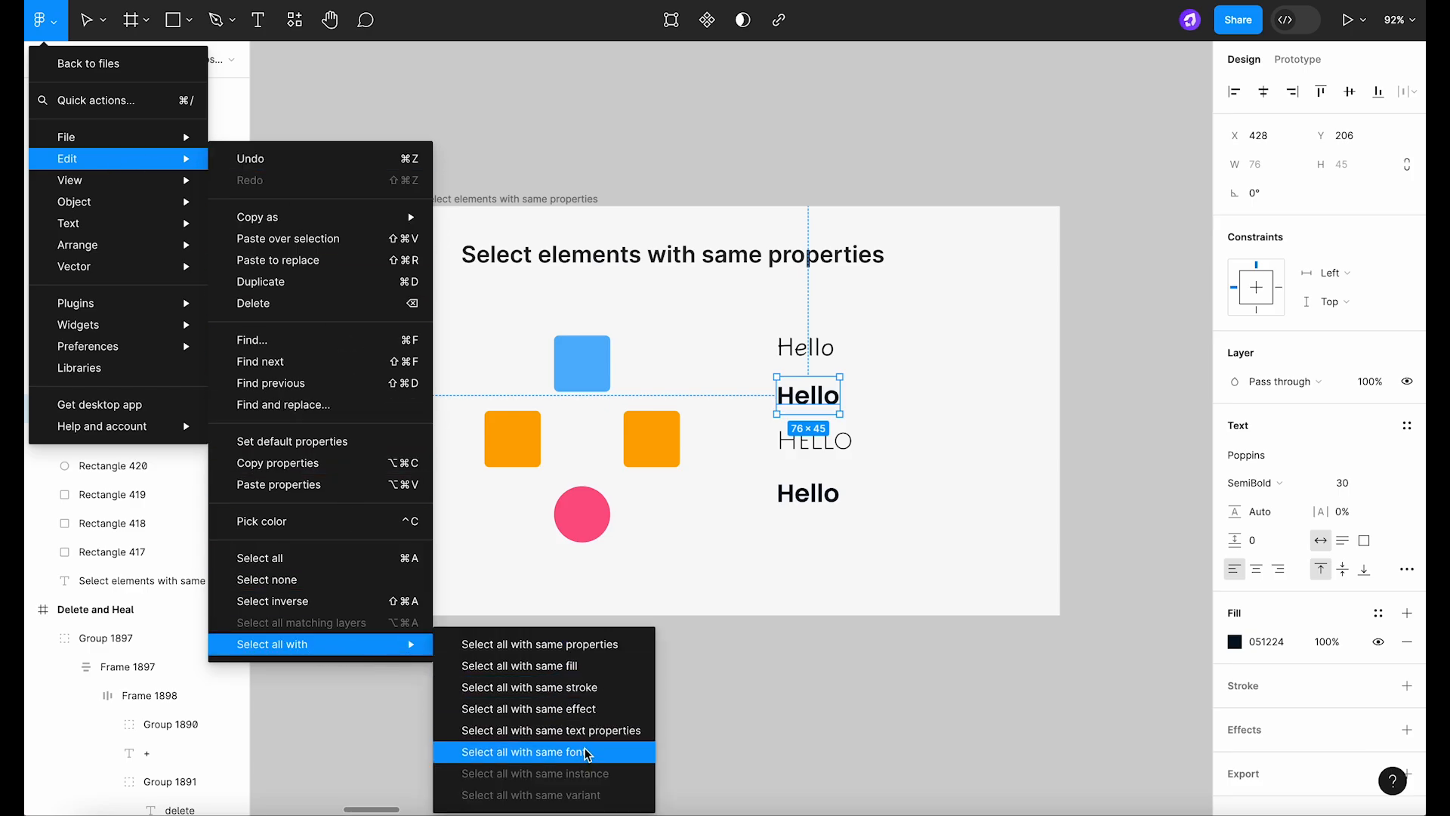
pyautogui.click(533, 751)
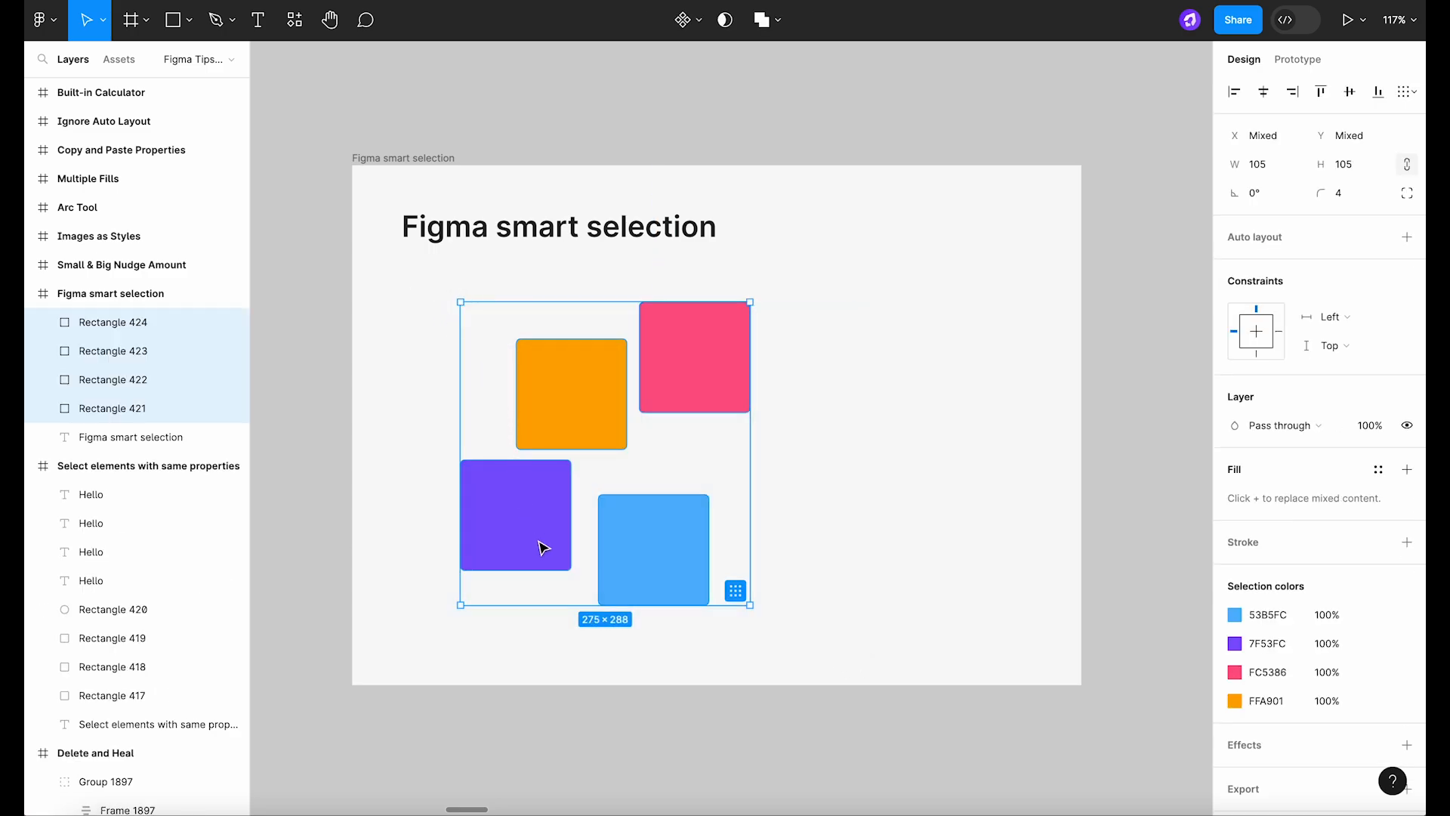
pyautogui.moveTo(737, 591)
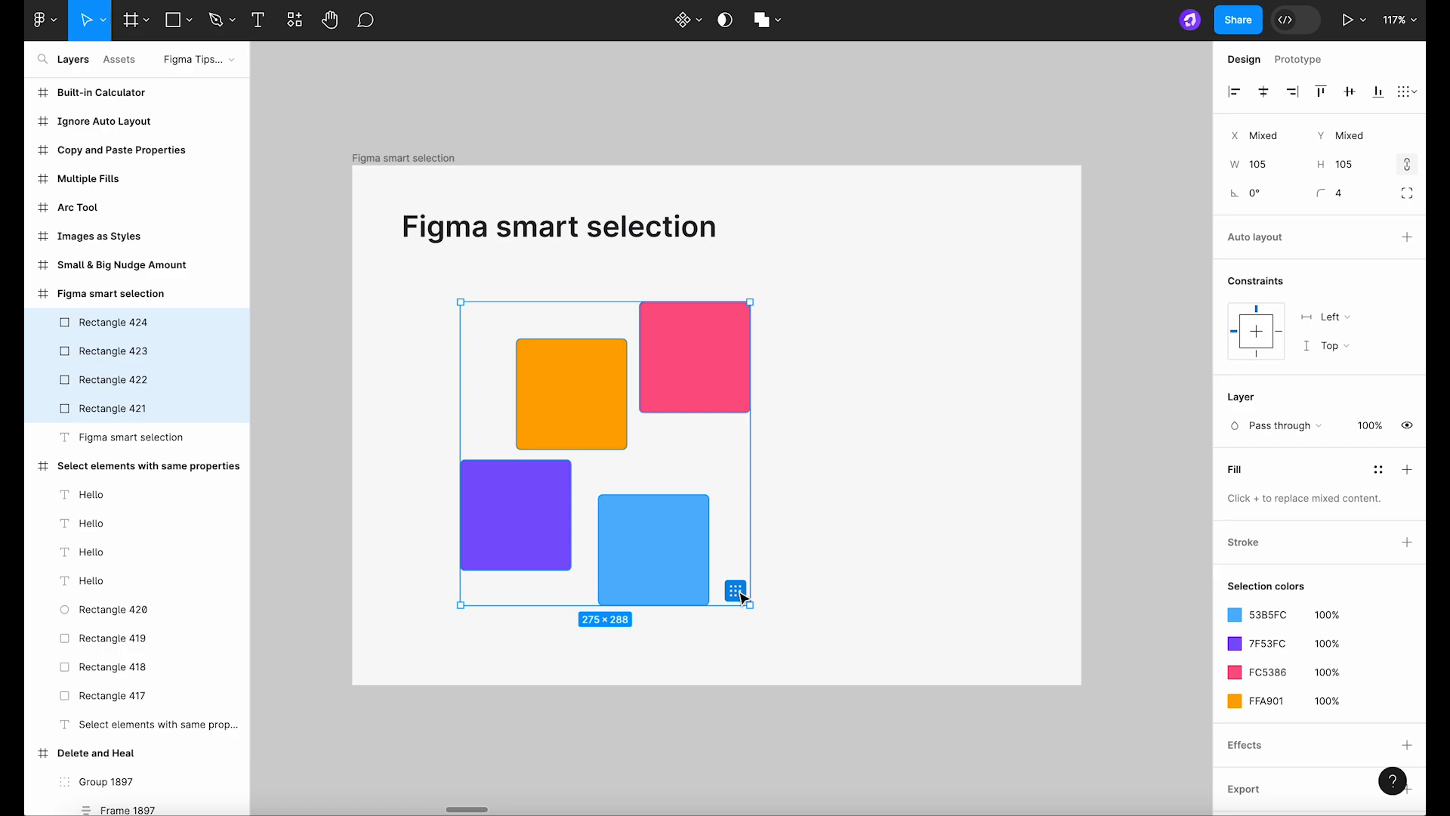
# Tidy the four selected squares into an evenly spaced two-by-two grid
pyautogui.click(736, 592)
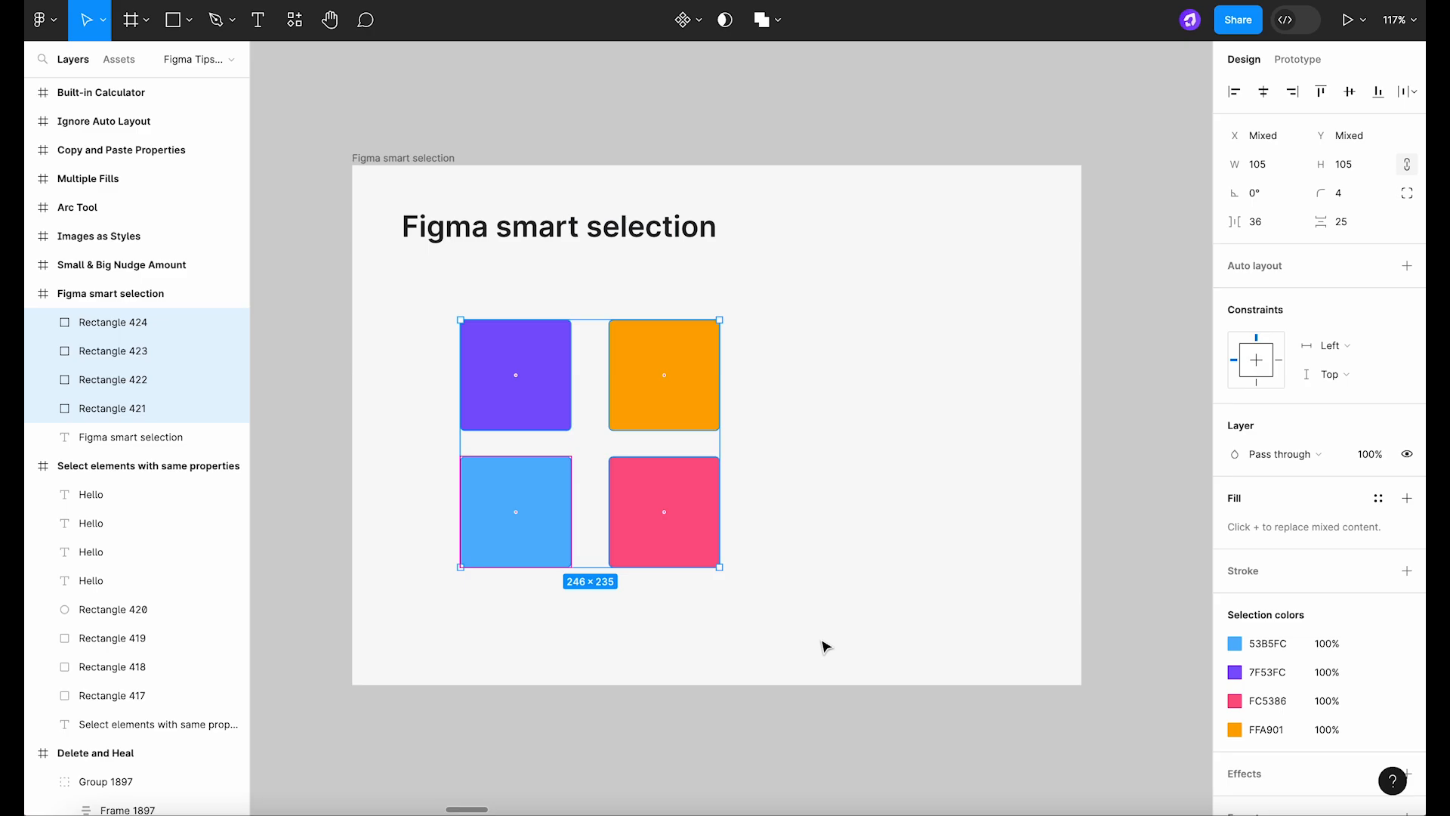
pyautogui.click(121, 264)
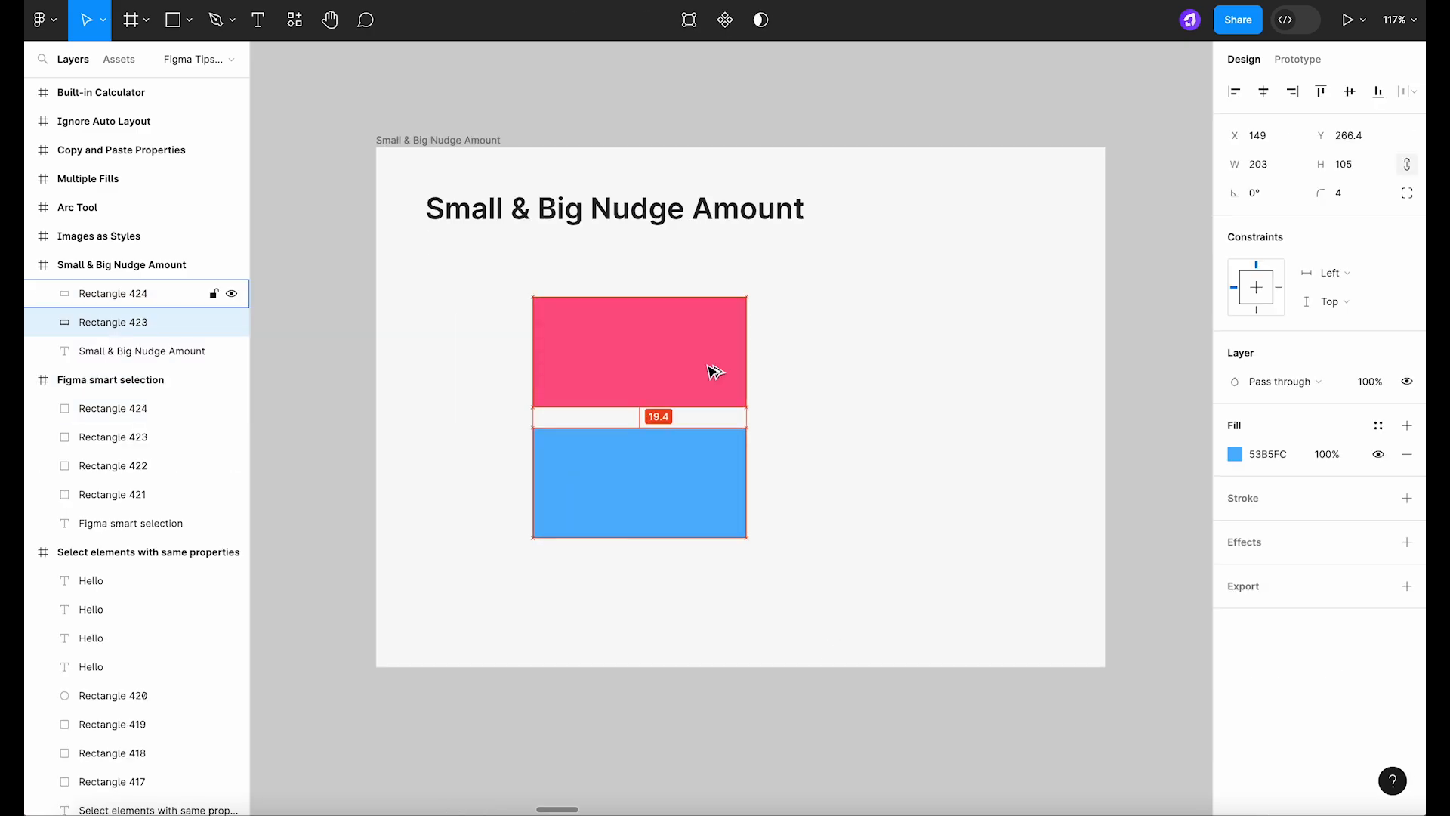
# Nudge the blue rectangle down 1 px and up 10 px beneath the pink one
pyautogui.press('Down')
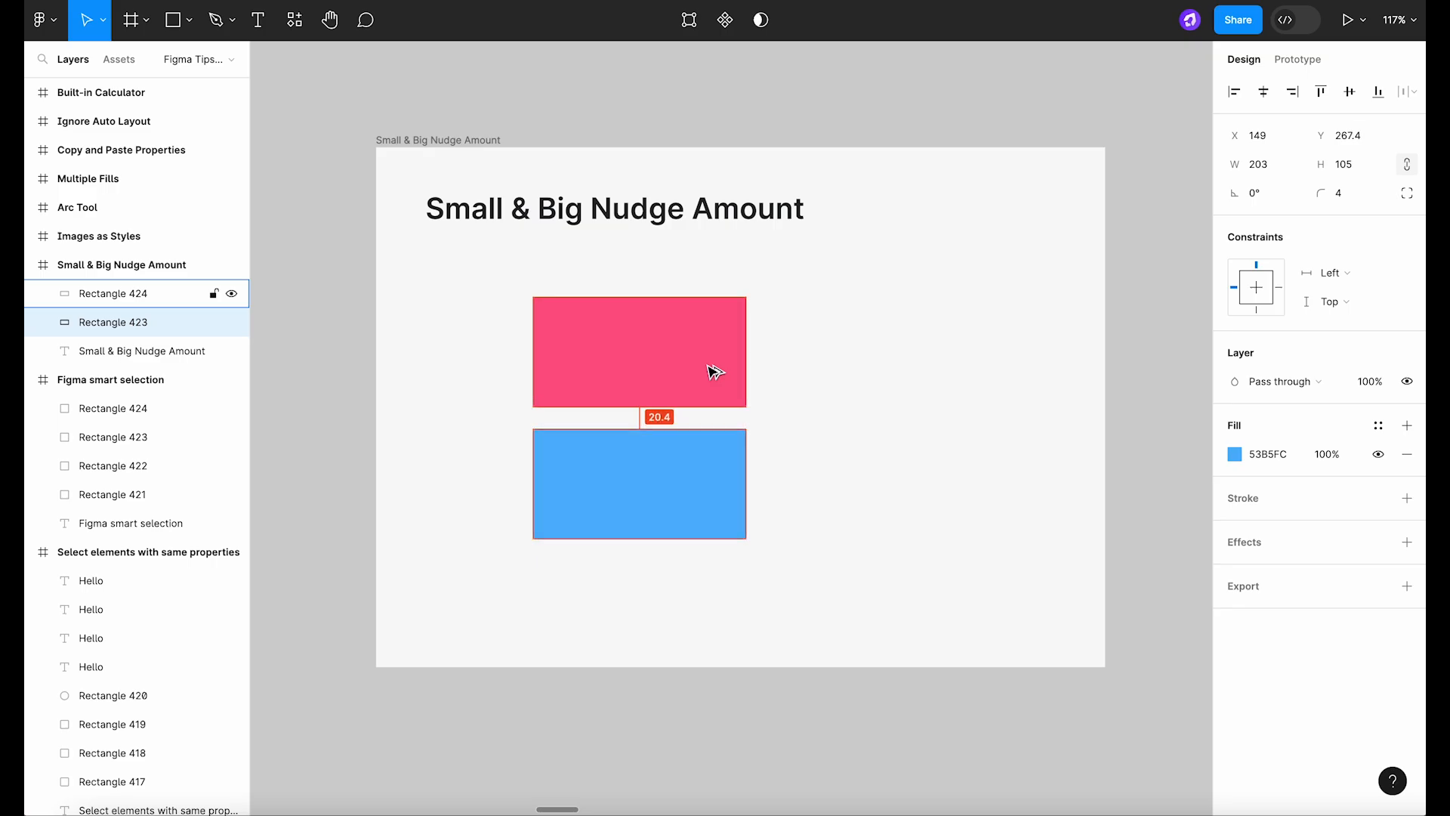
pyautogui.click(639, 483)
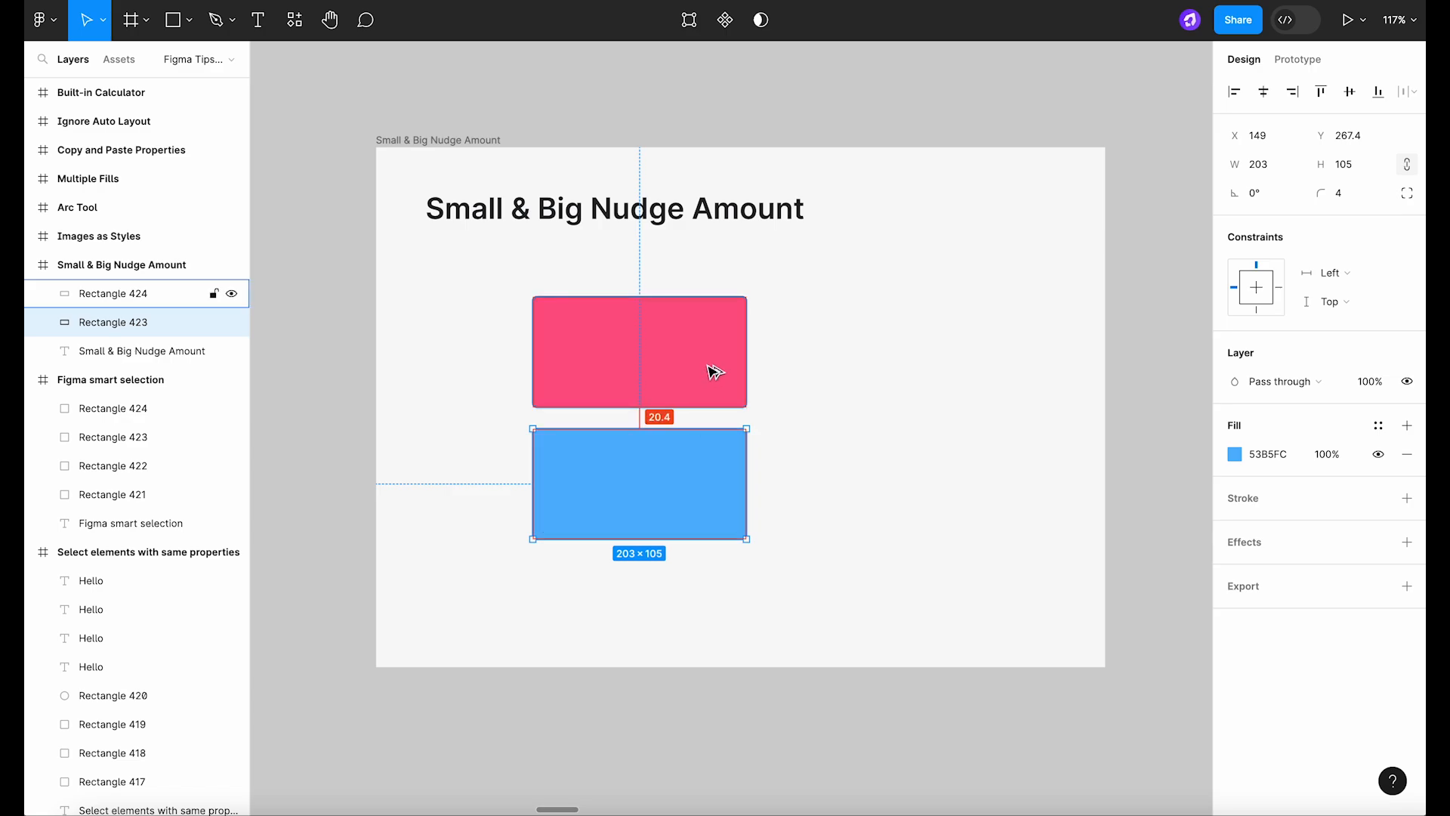
pyautogui.press('up')
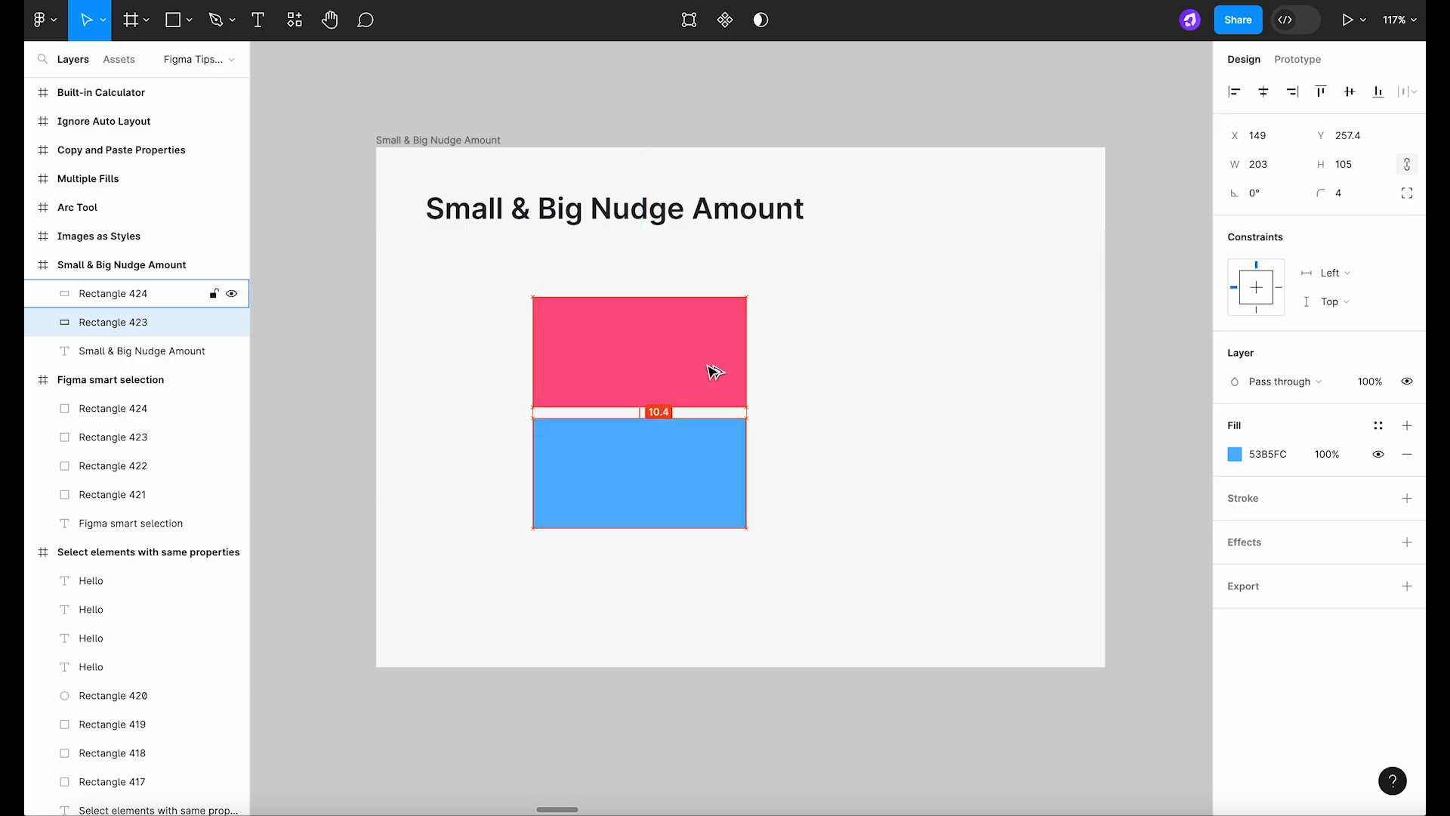
pyautogui.click(847, 340)
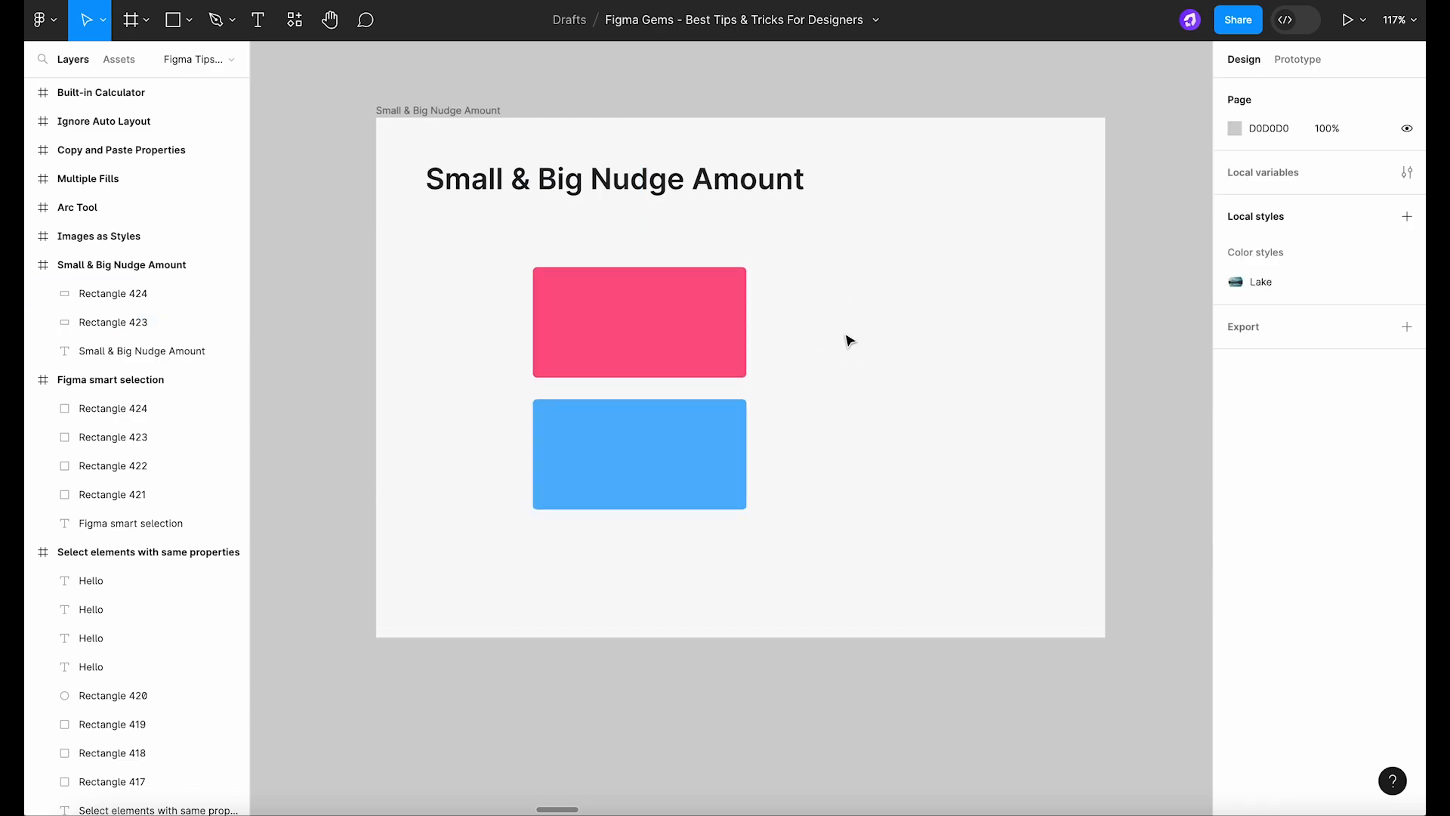
pyautogui.click(40, 20)
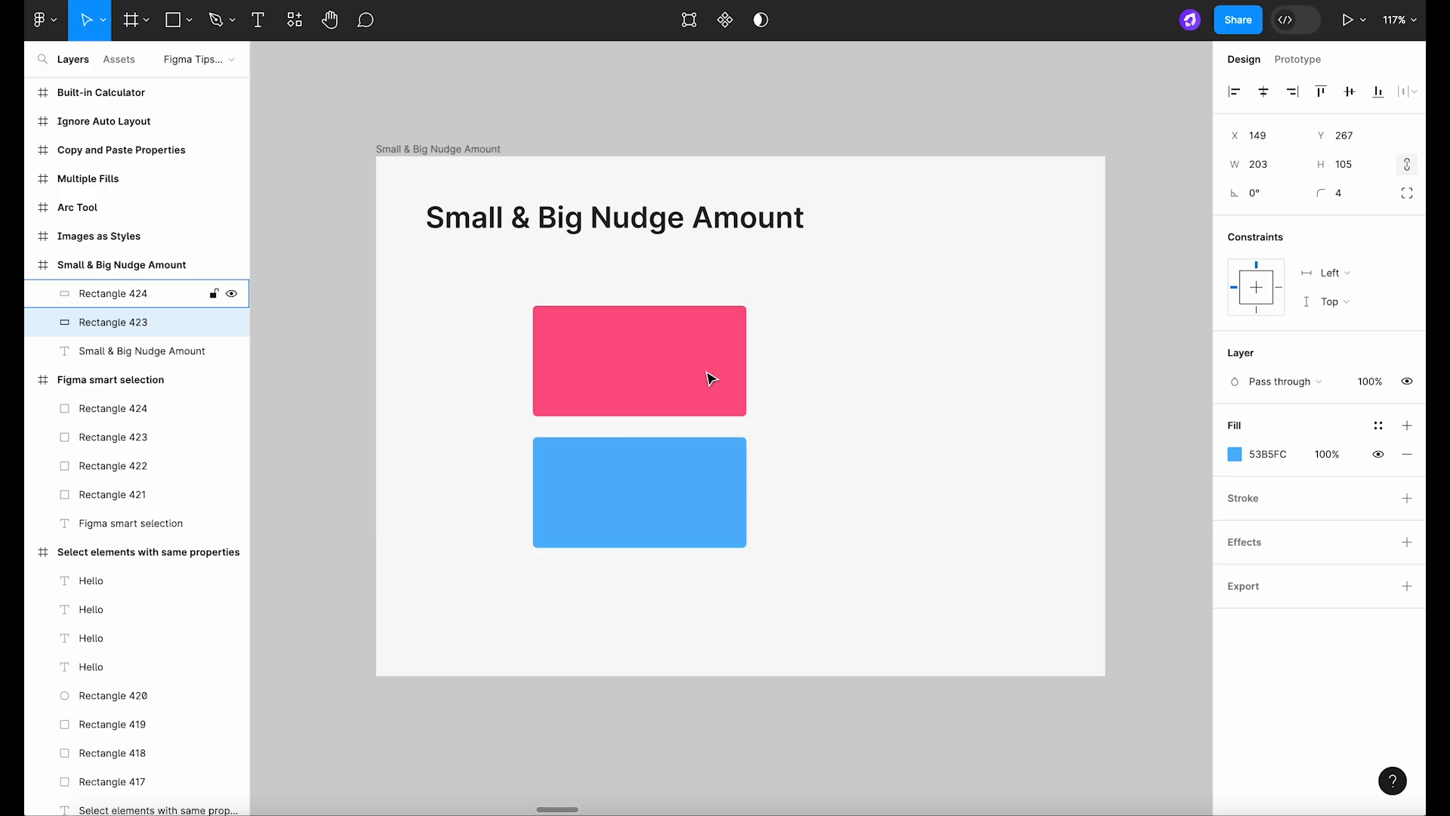
pyautogui.click(845, 413)
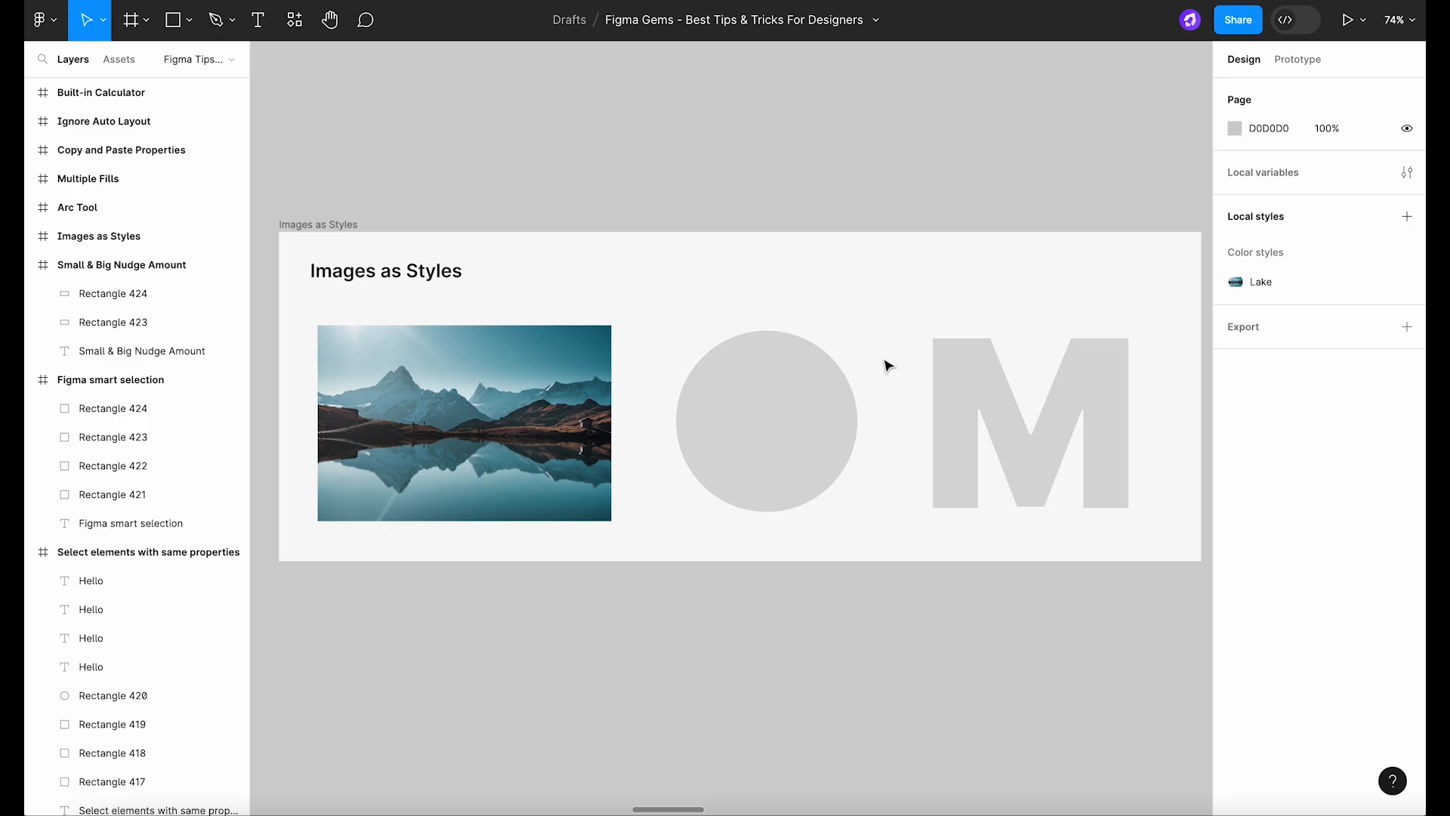
# Save the mountain lake image fill as a colour style named Lake
pyautogui.click(463, 423)
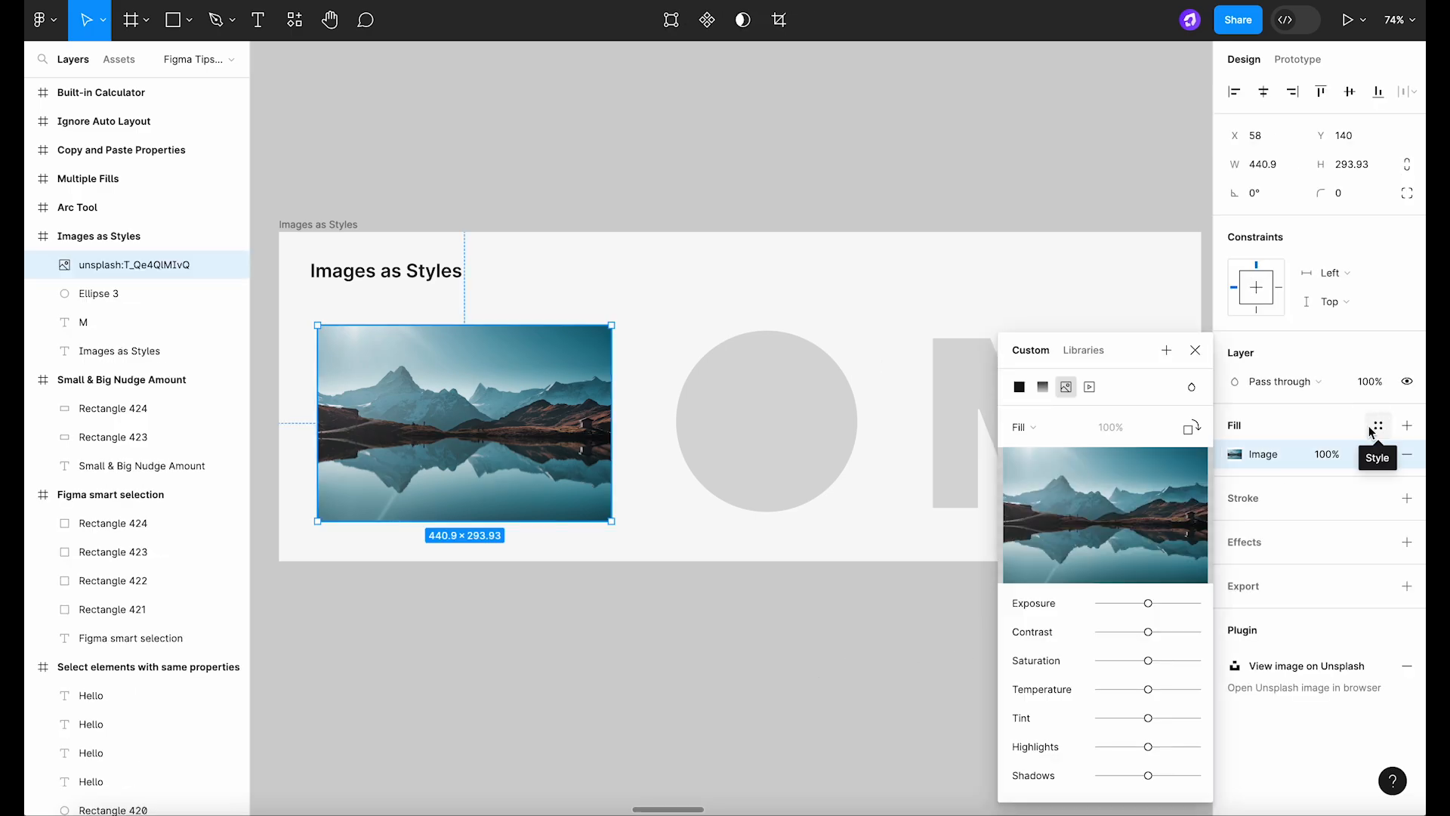
pyautogui.moveTo(1167, 353)
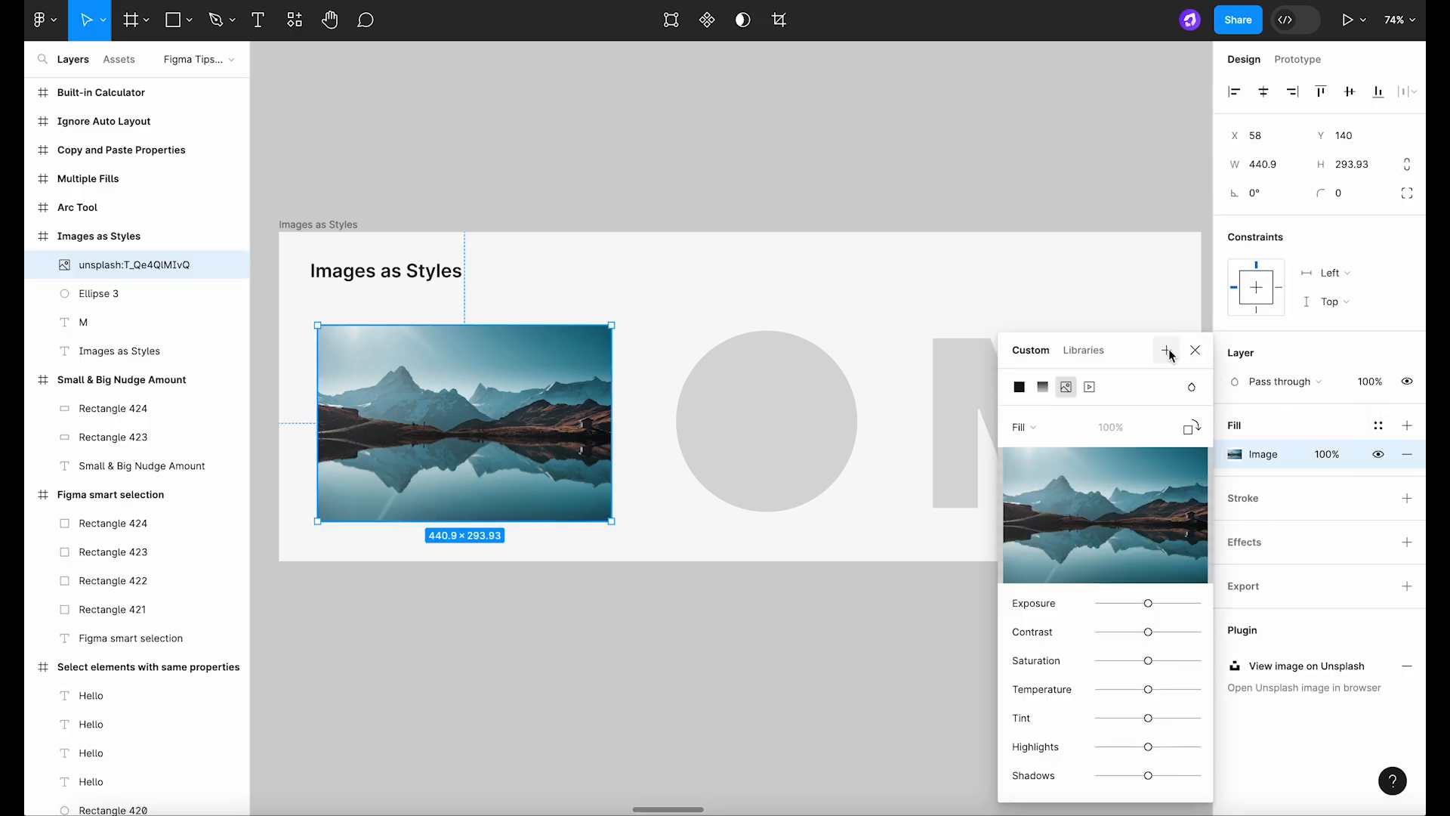
pyautogui.click(1166, 355)
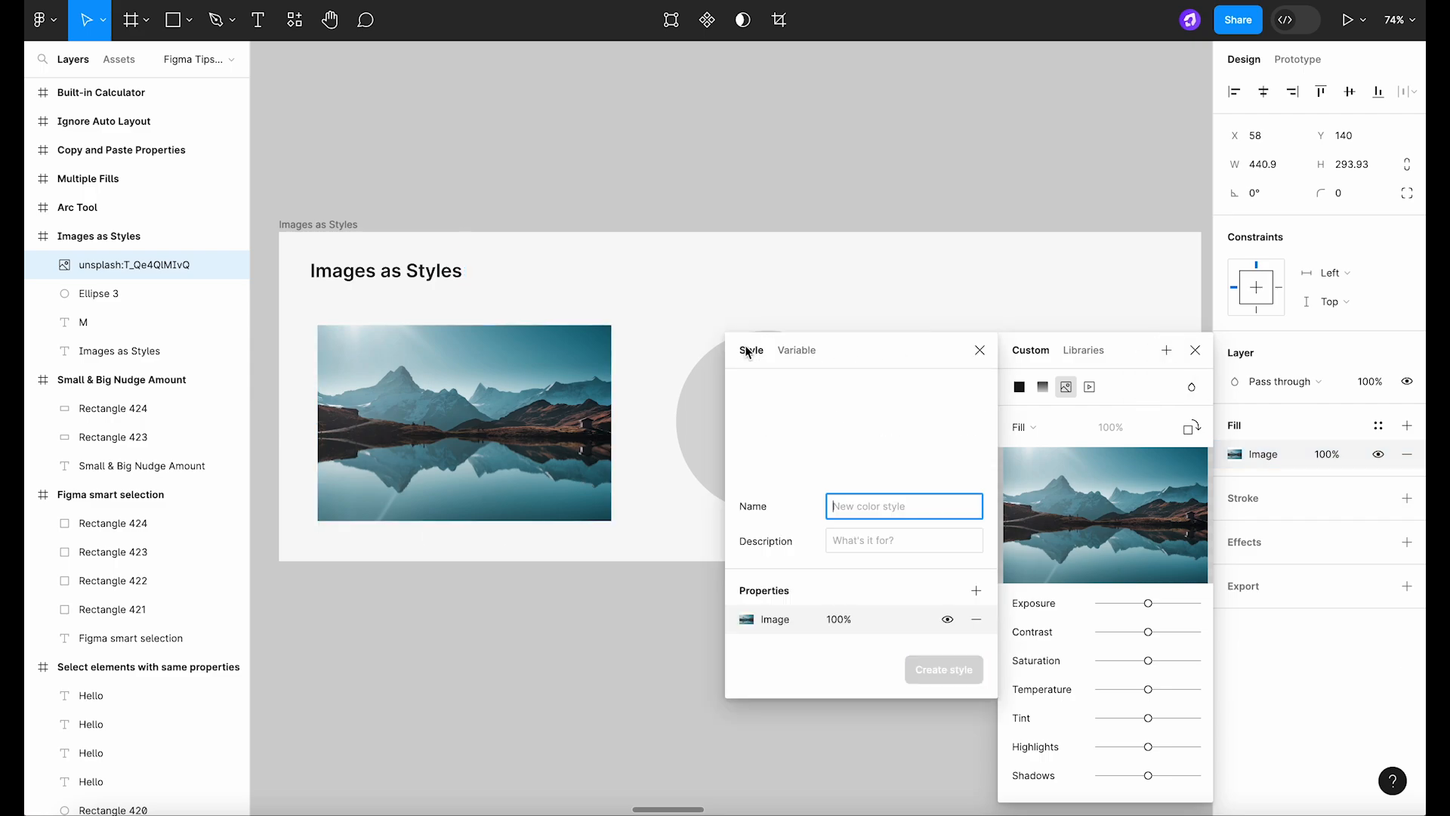
pyautogui.write('La')
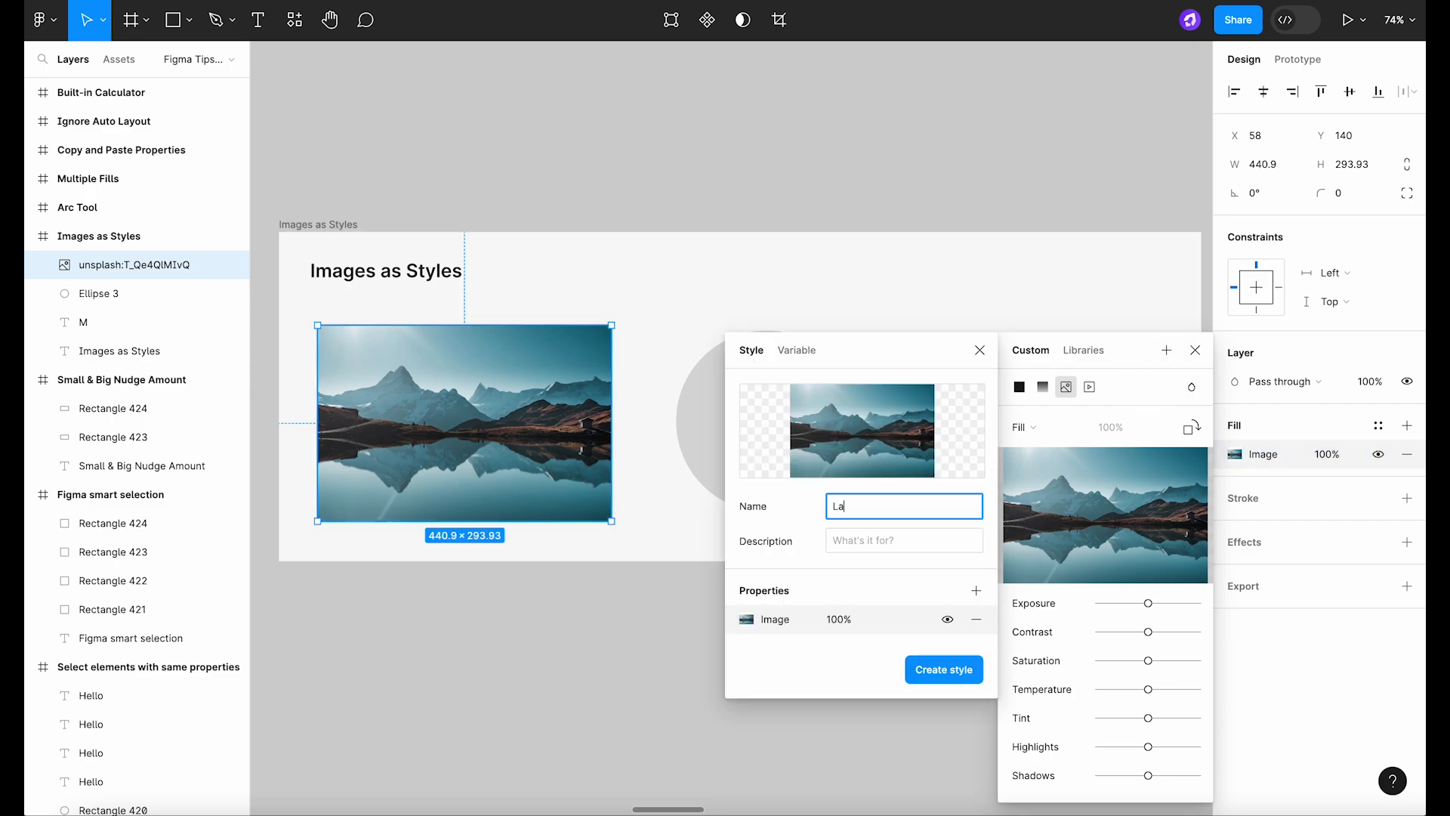
pyautogui.click(943, 669)
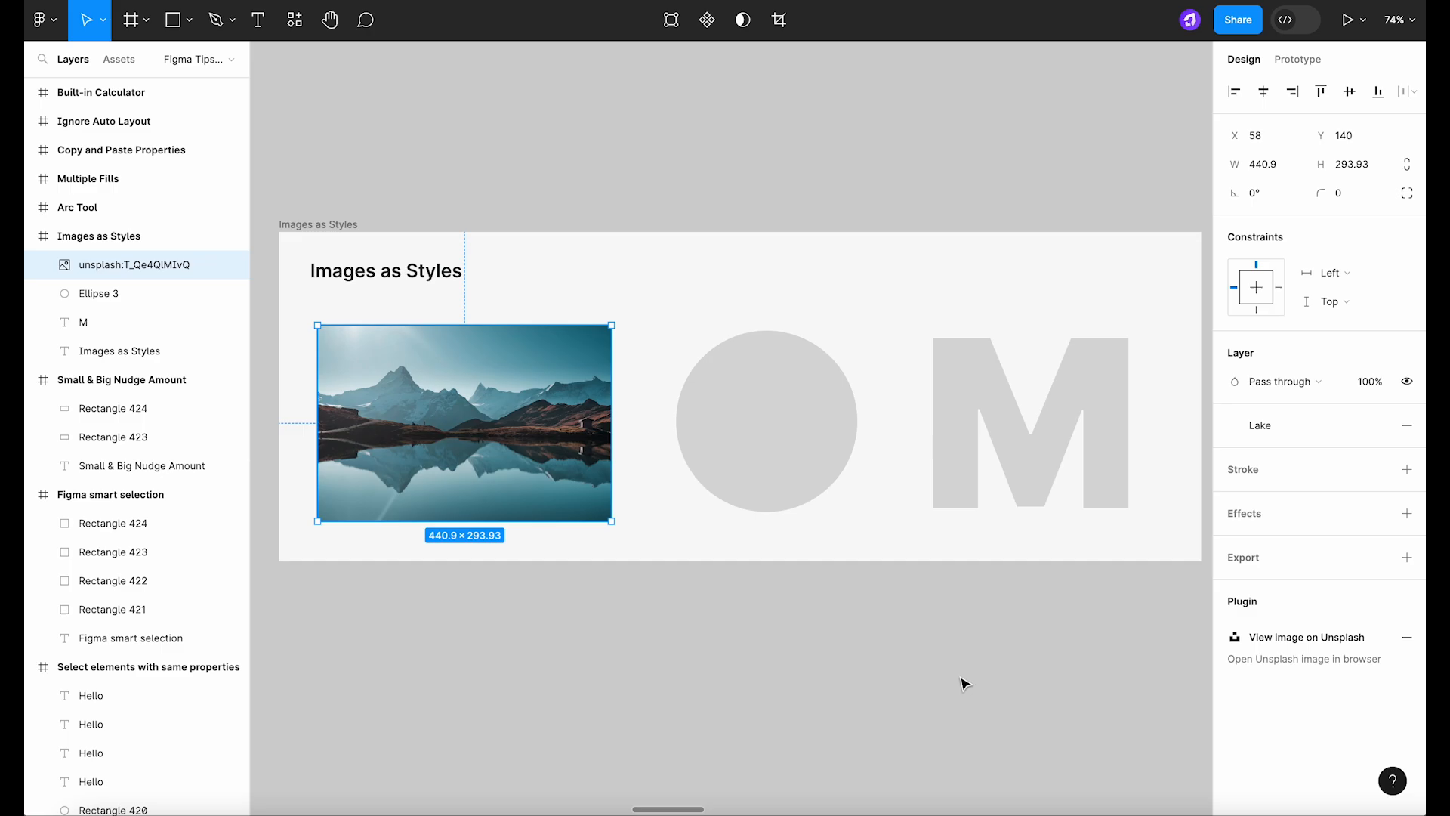
pyautogui.click(766, 423)
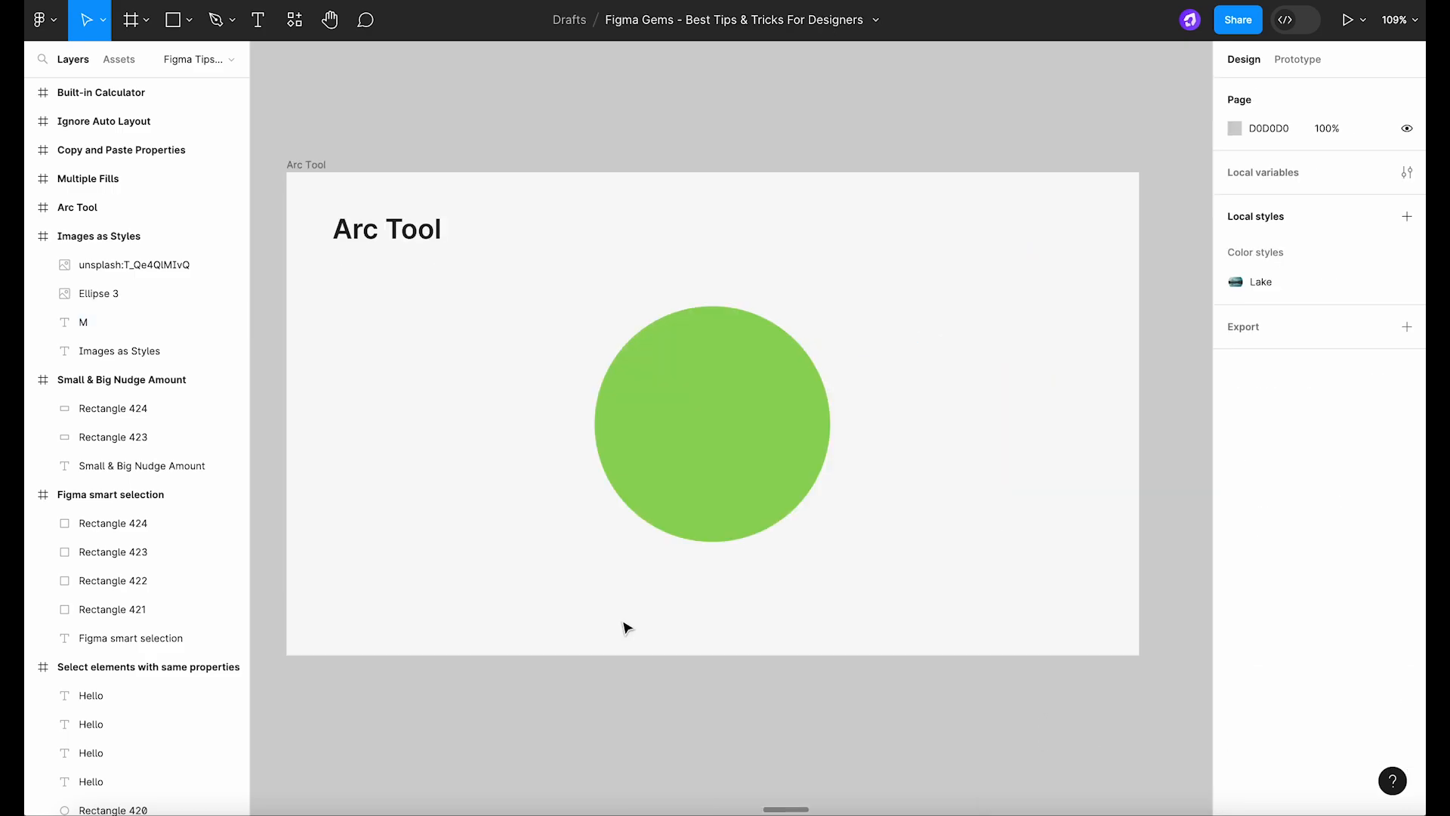
# Select the green circle in the Arc Tool frame for reshaping into an arc
pyautogui.click(711, 421)
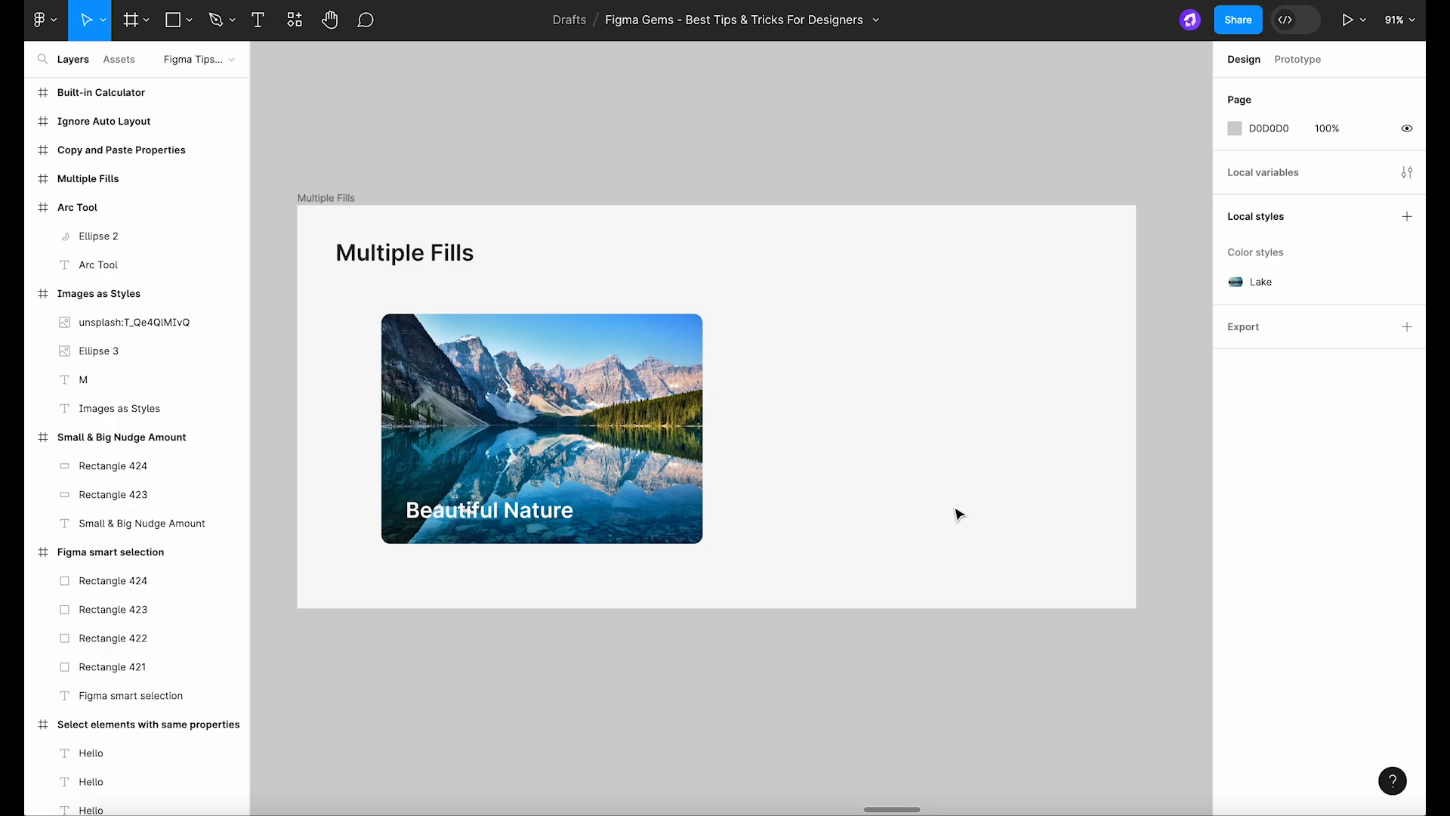
pyautogui.moveTo(912, 593)
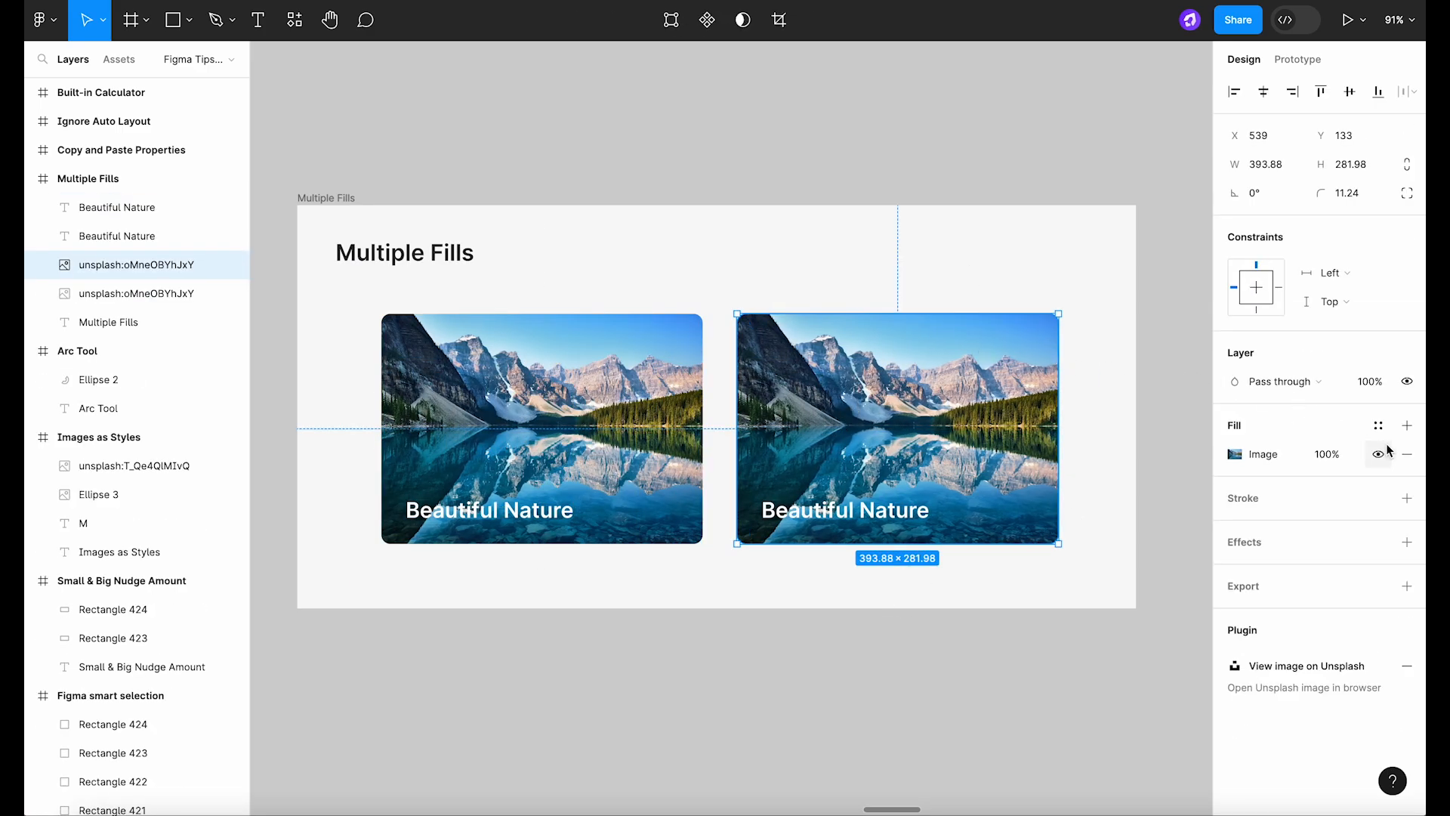
# Add a dark second fill over the card's image as a linear gradient at 35% opacity
pyautogui.click(1406, 425)
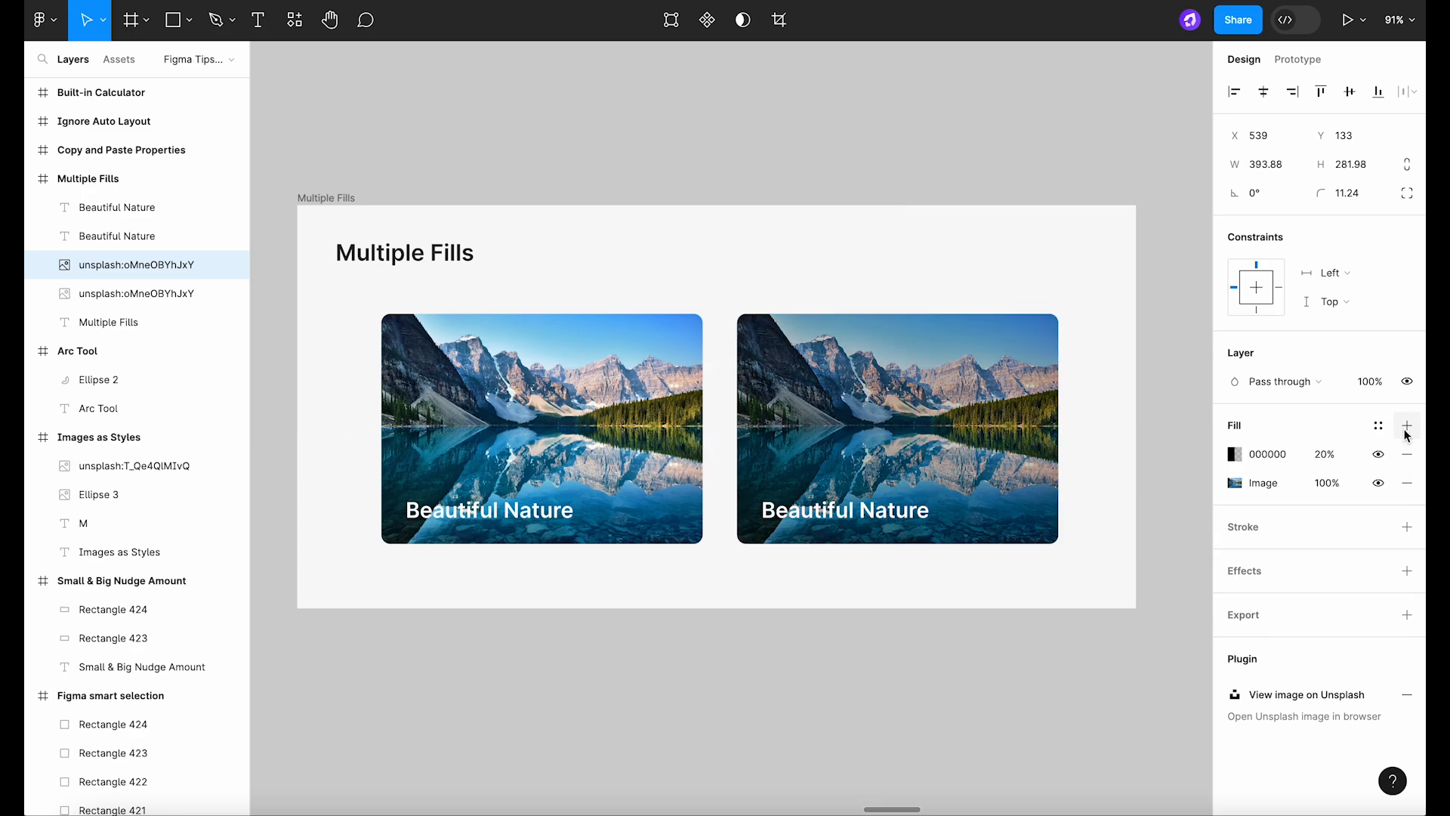
pyautogui.click(896, 427)
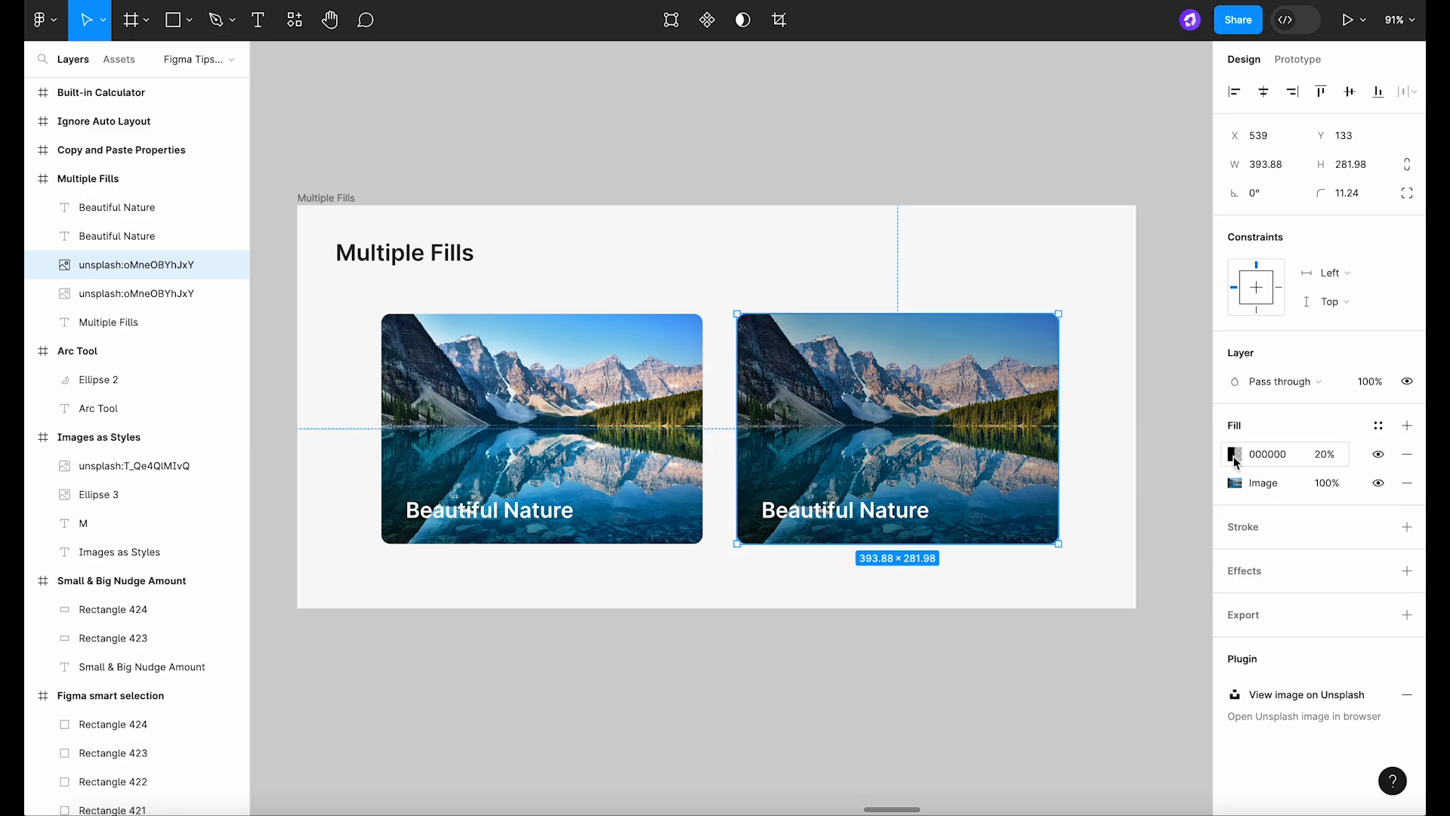
pyautogui.click(1324, 455)
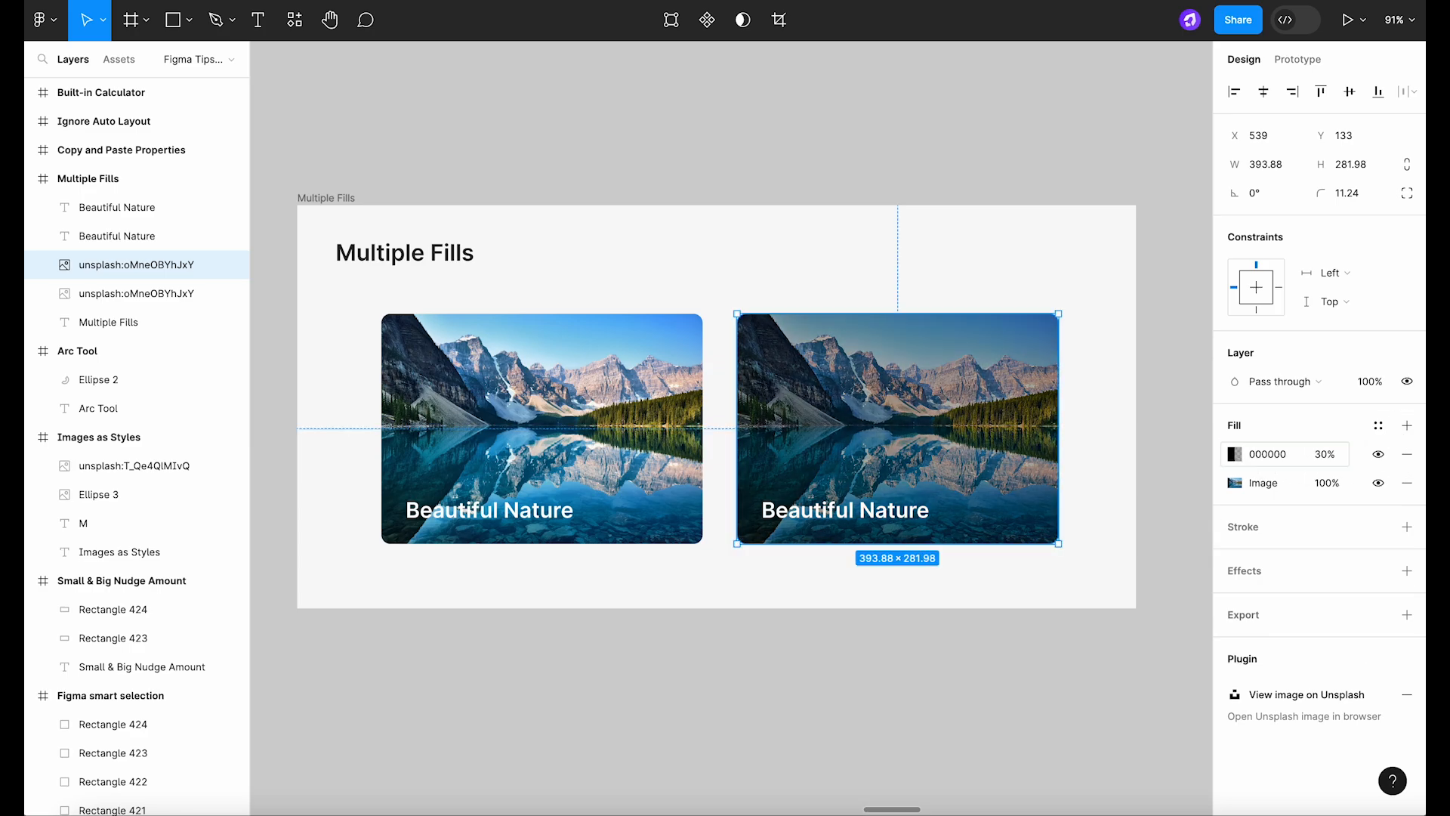
pyautogui.click(1234, 455)
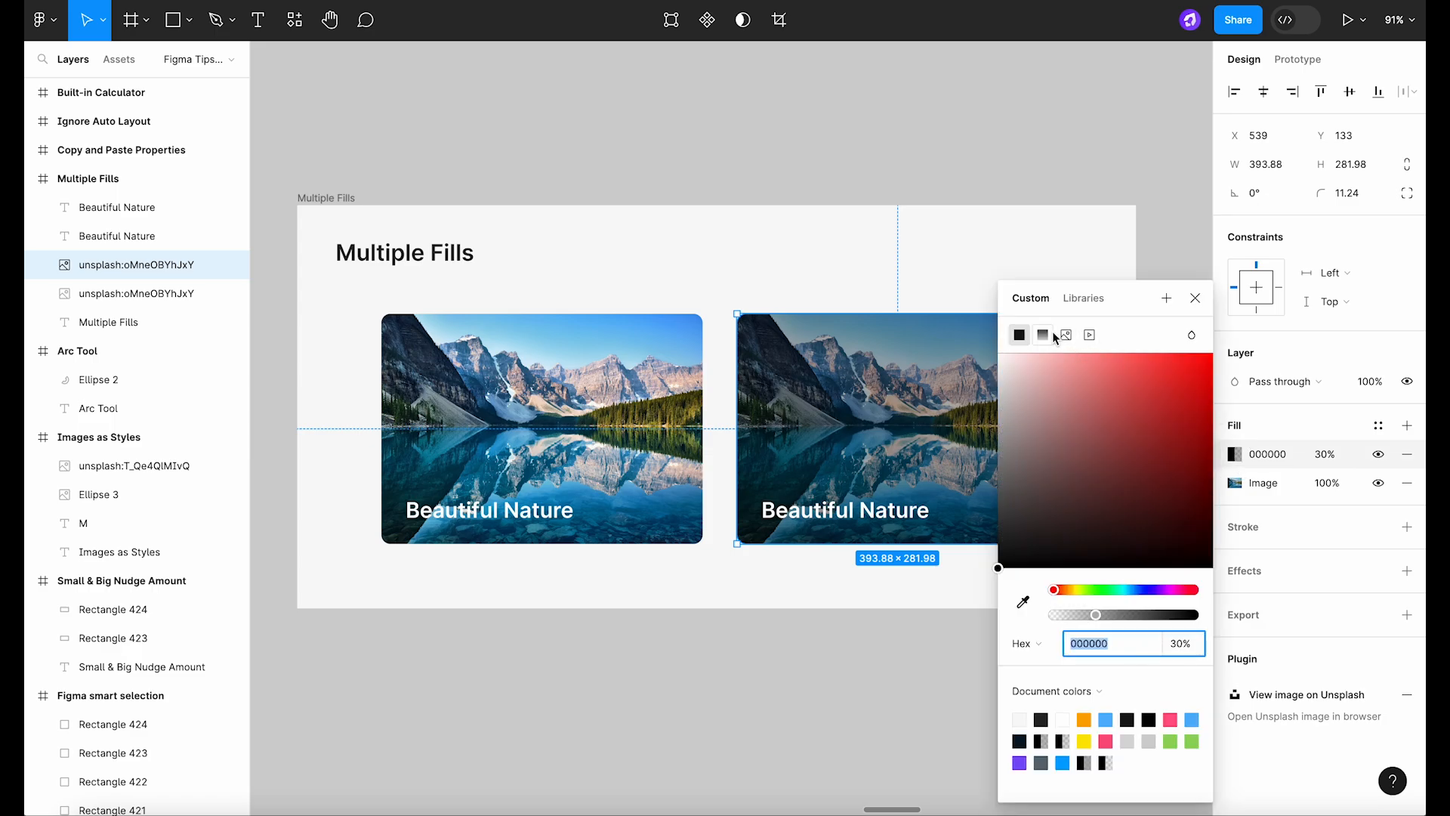
pyautogui.click(1040, 335)
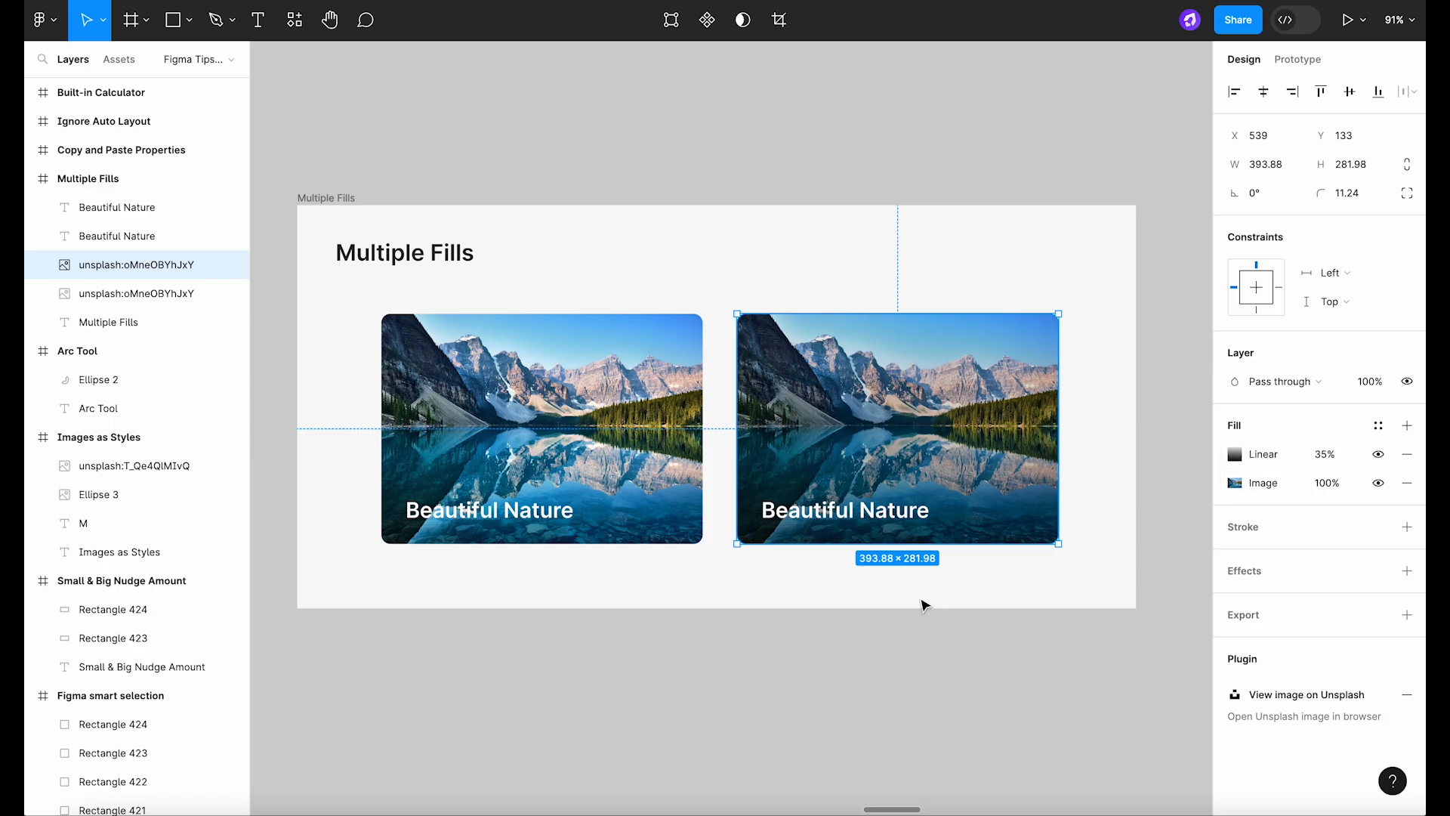
pyautogui.click(881, 668)
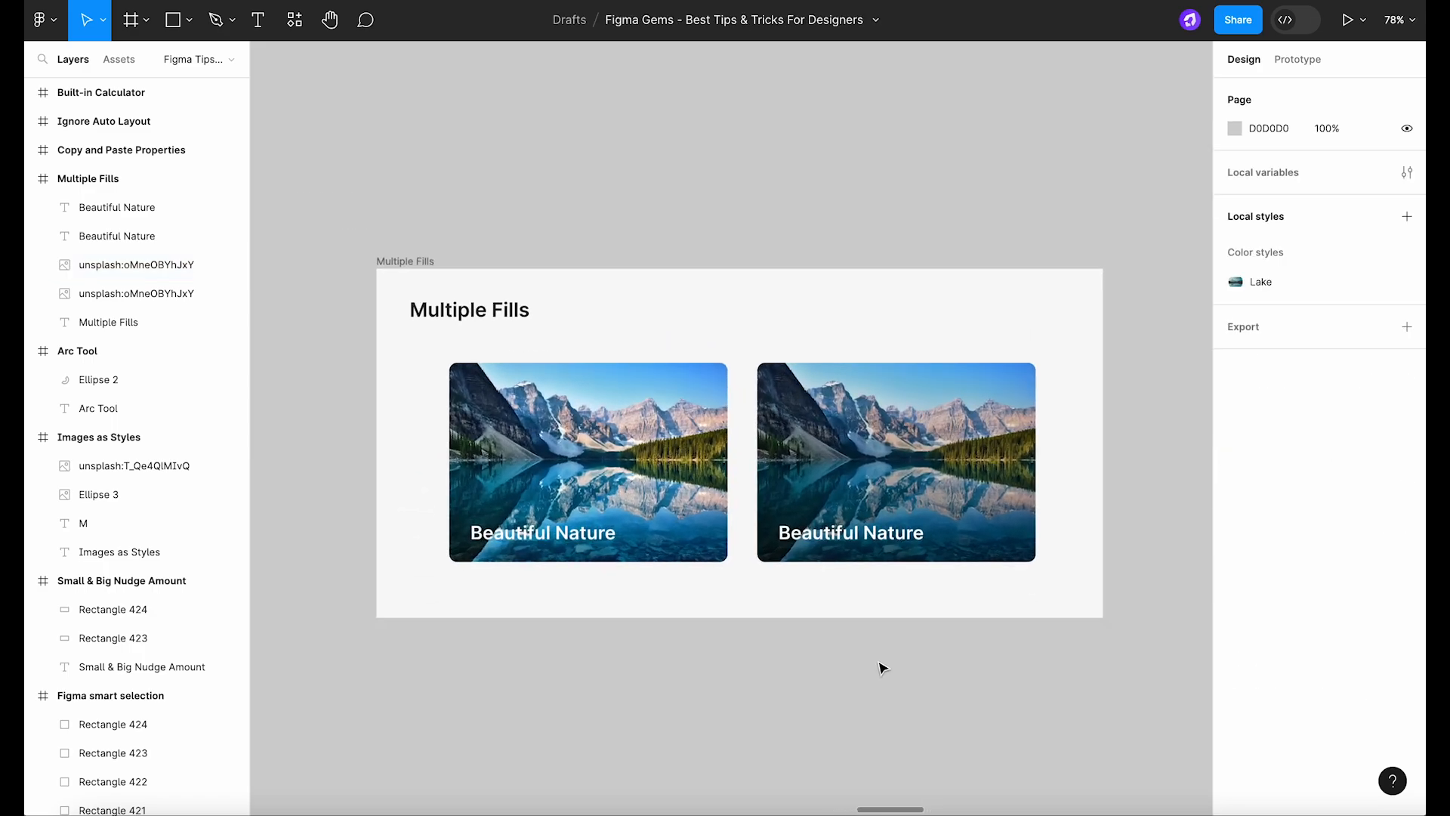
# Copy the yellow star's fill and stroke properties and paste them onto the grey circle
pyautogui.scroll(3)
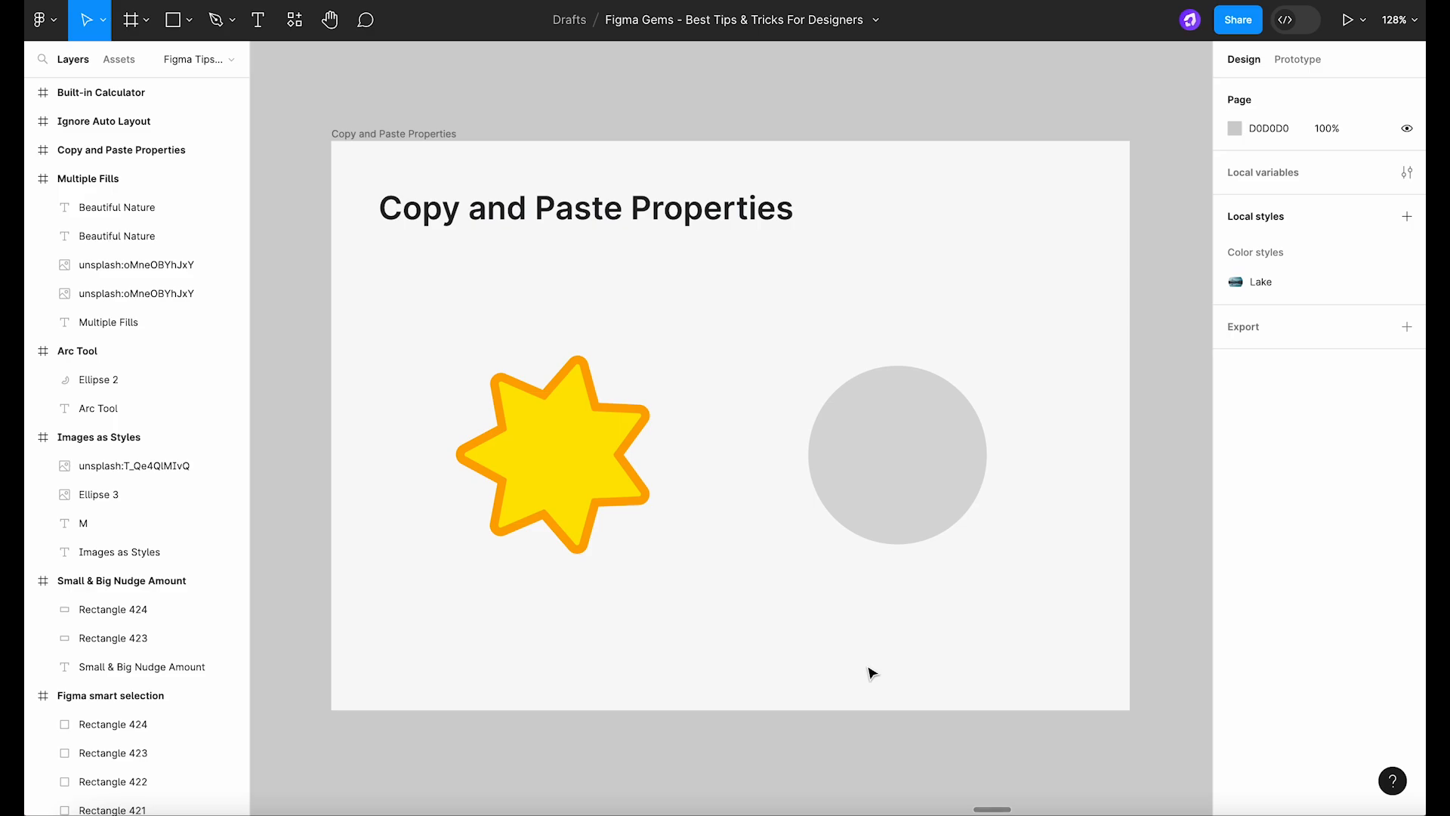
pyautogui.moveTo(745, 572)
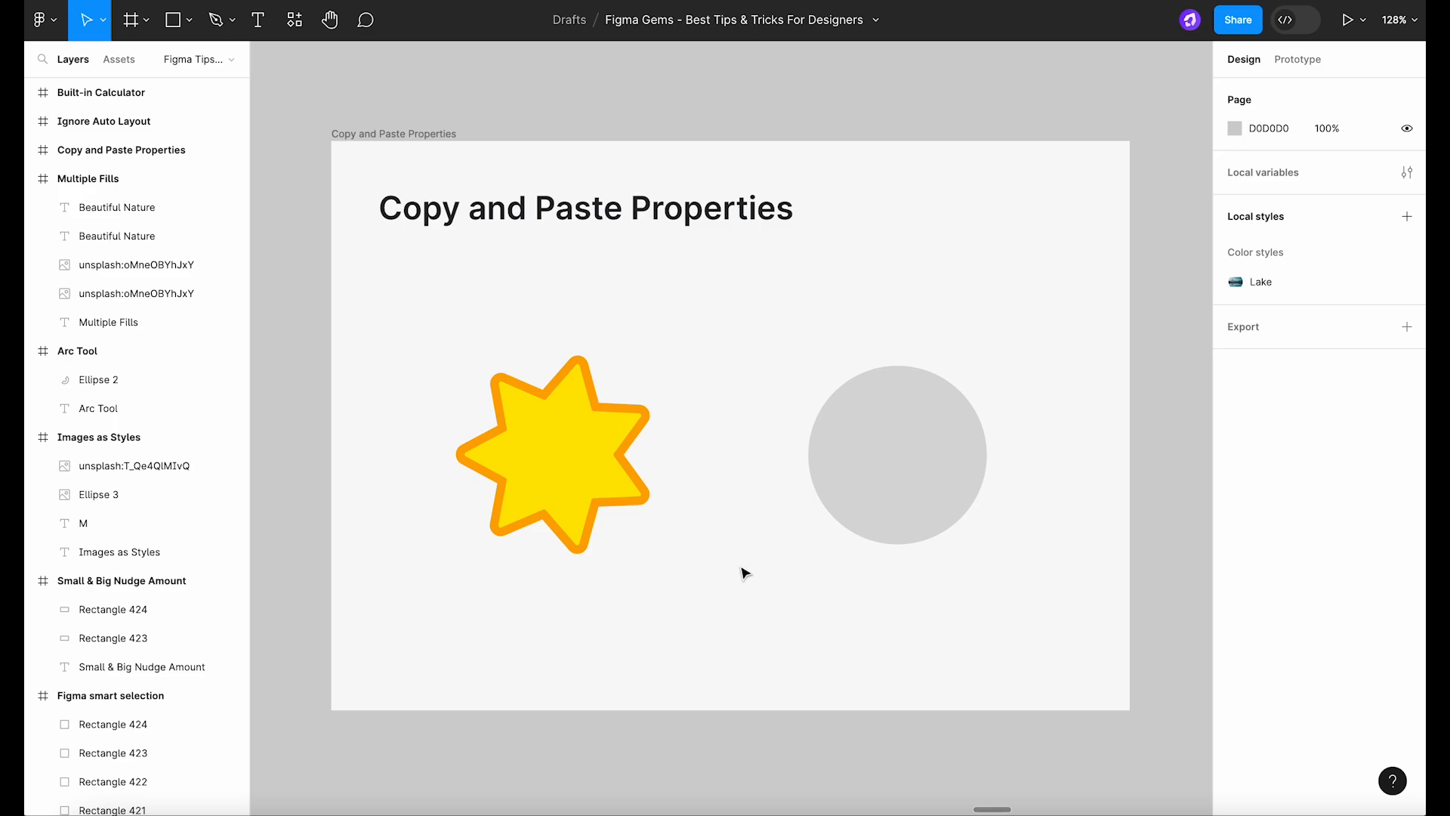
pyautogui.rightClick(551, 453)
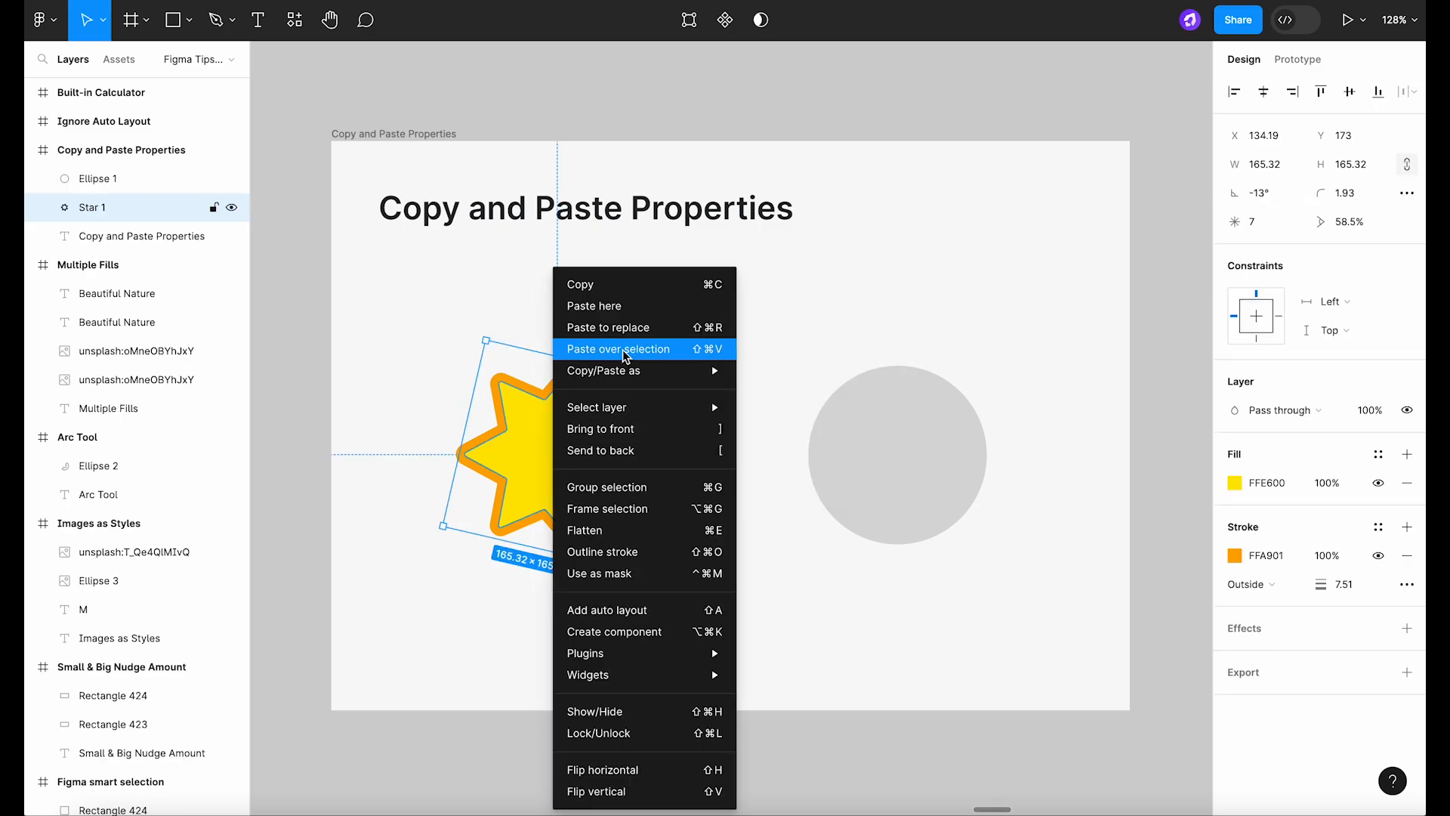
pyautogui.click(618, 349)
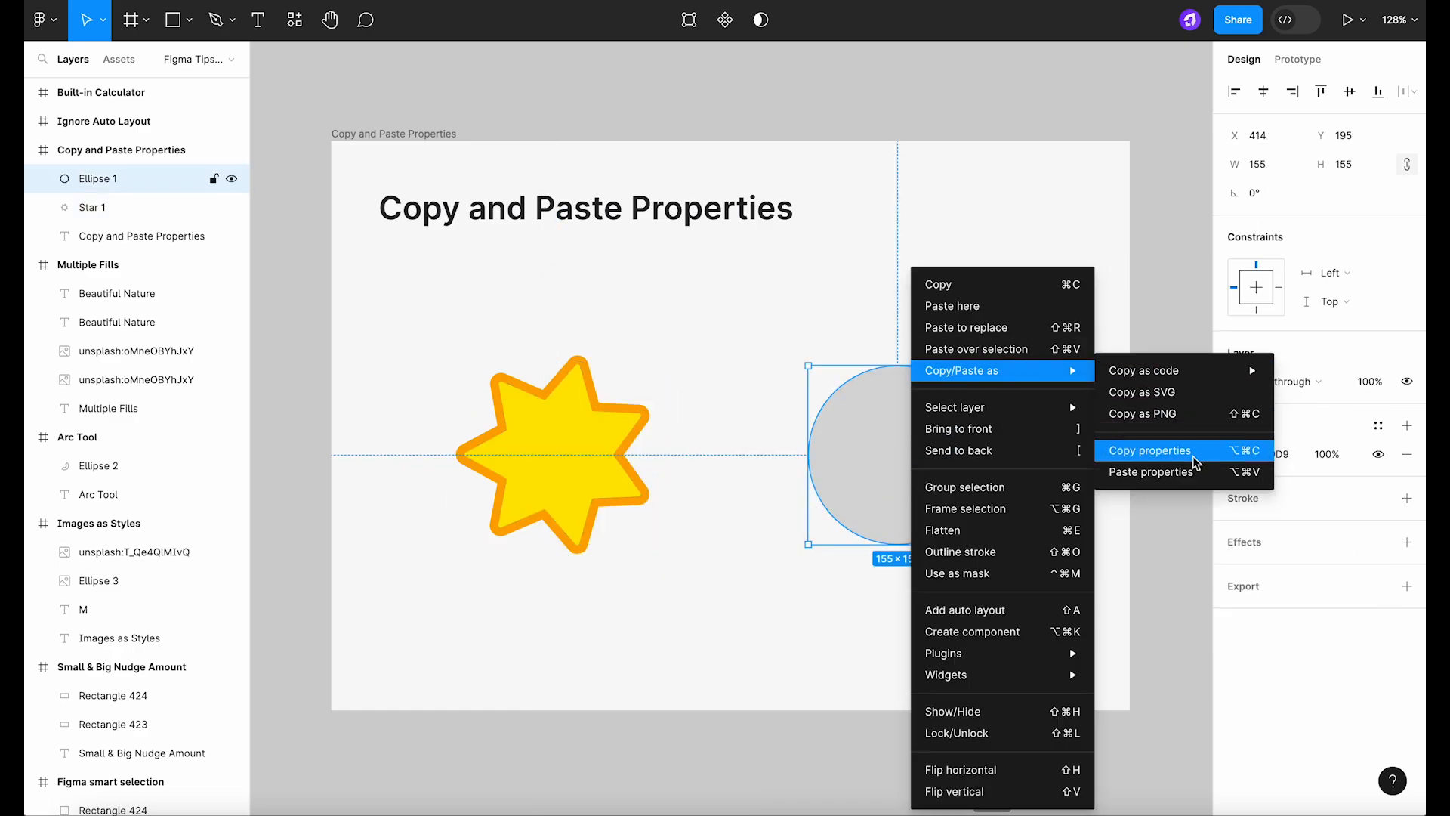
pyautogui.click(1151, 450)
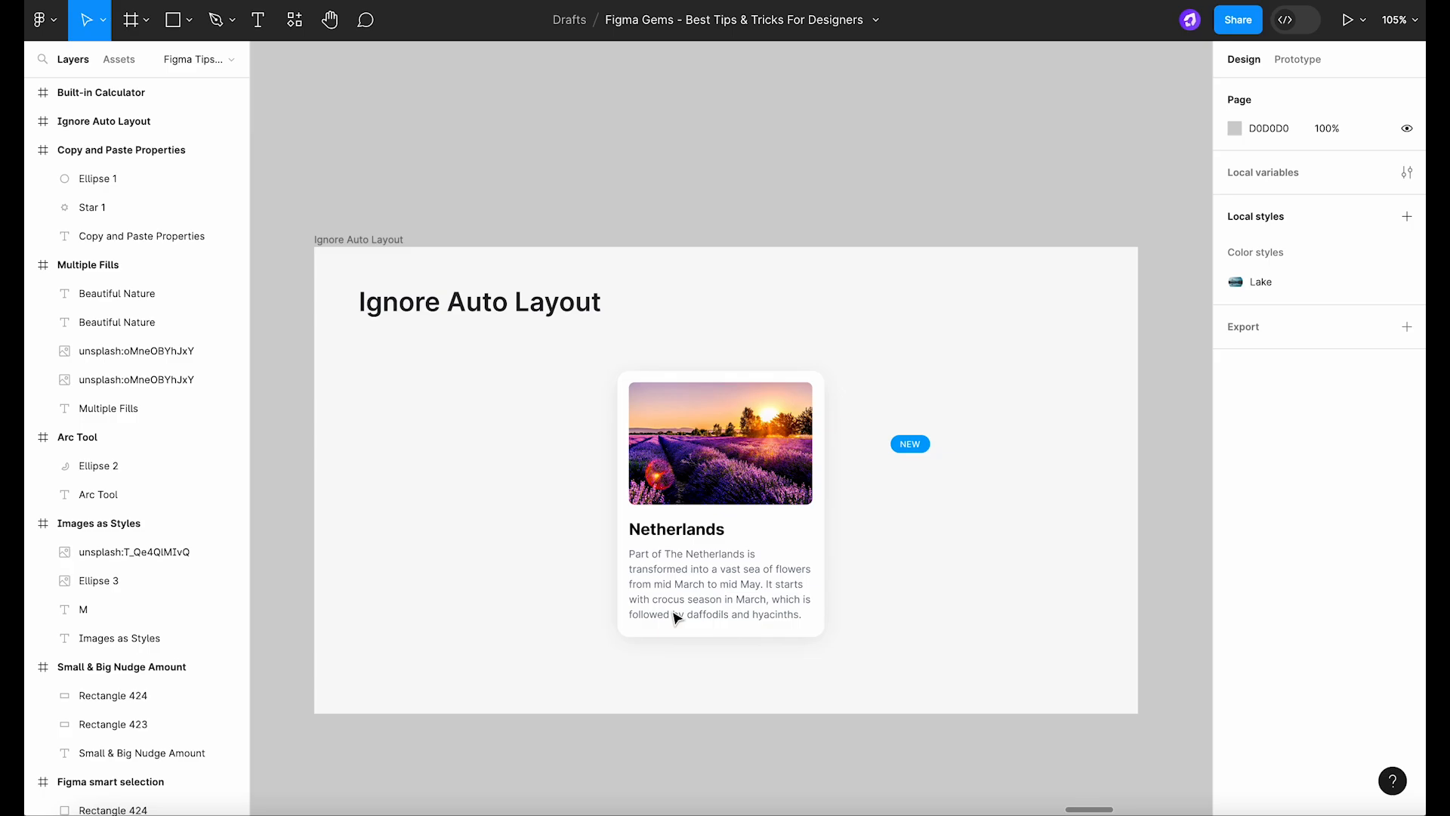
# Select the Netherlands card in the Ignore Auto Layout frame
pyautogui.click(909, 444)
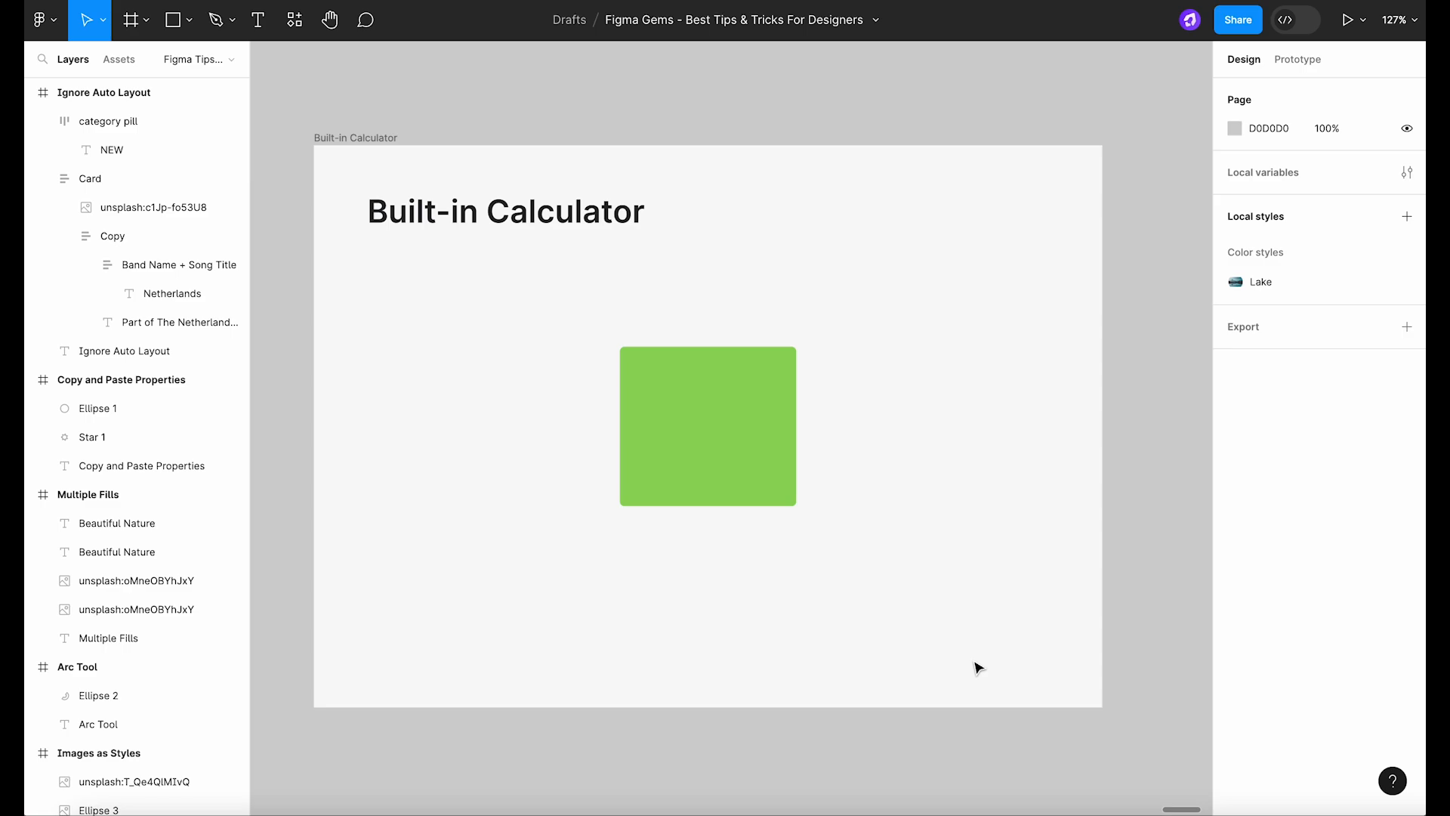
# Make the green rectangle 233 wide by entering 155+78 in its width field
pyautogui.click(707, 426)
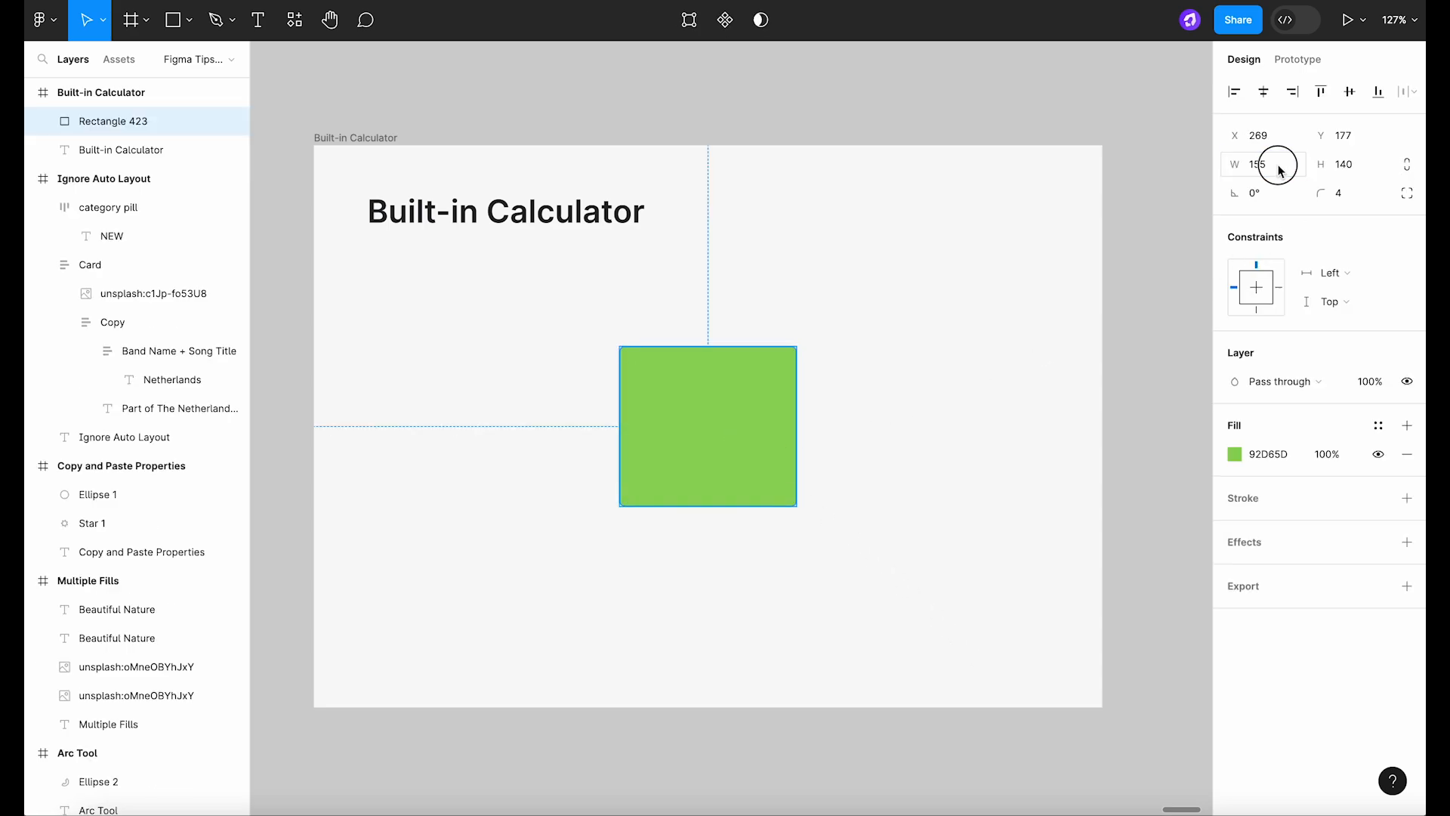
pyautogui.click(1263, 163)
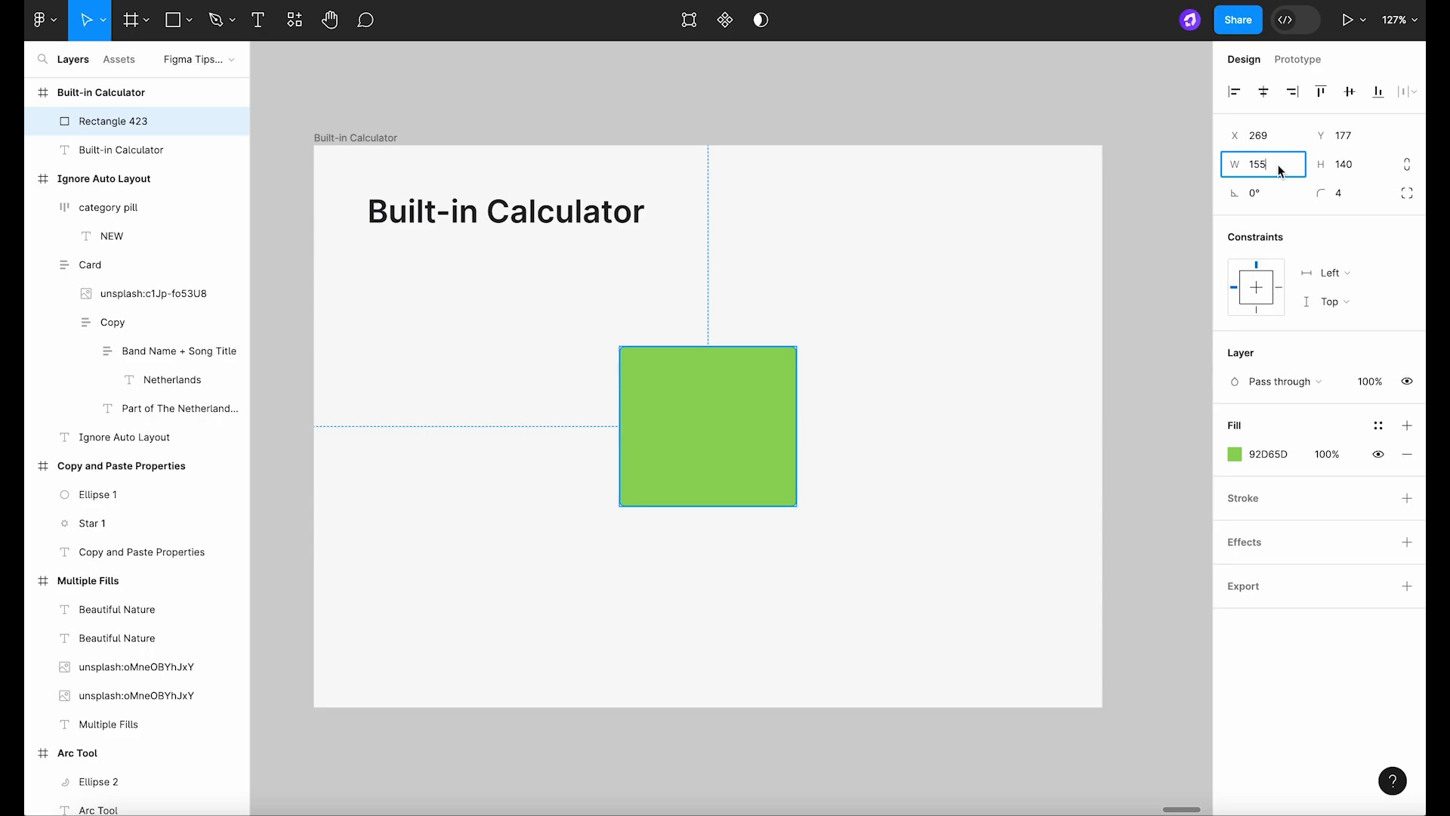
pyautogui.write('+78')
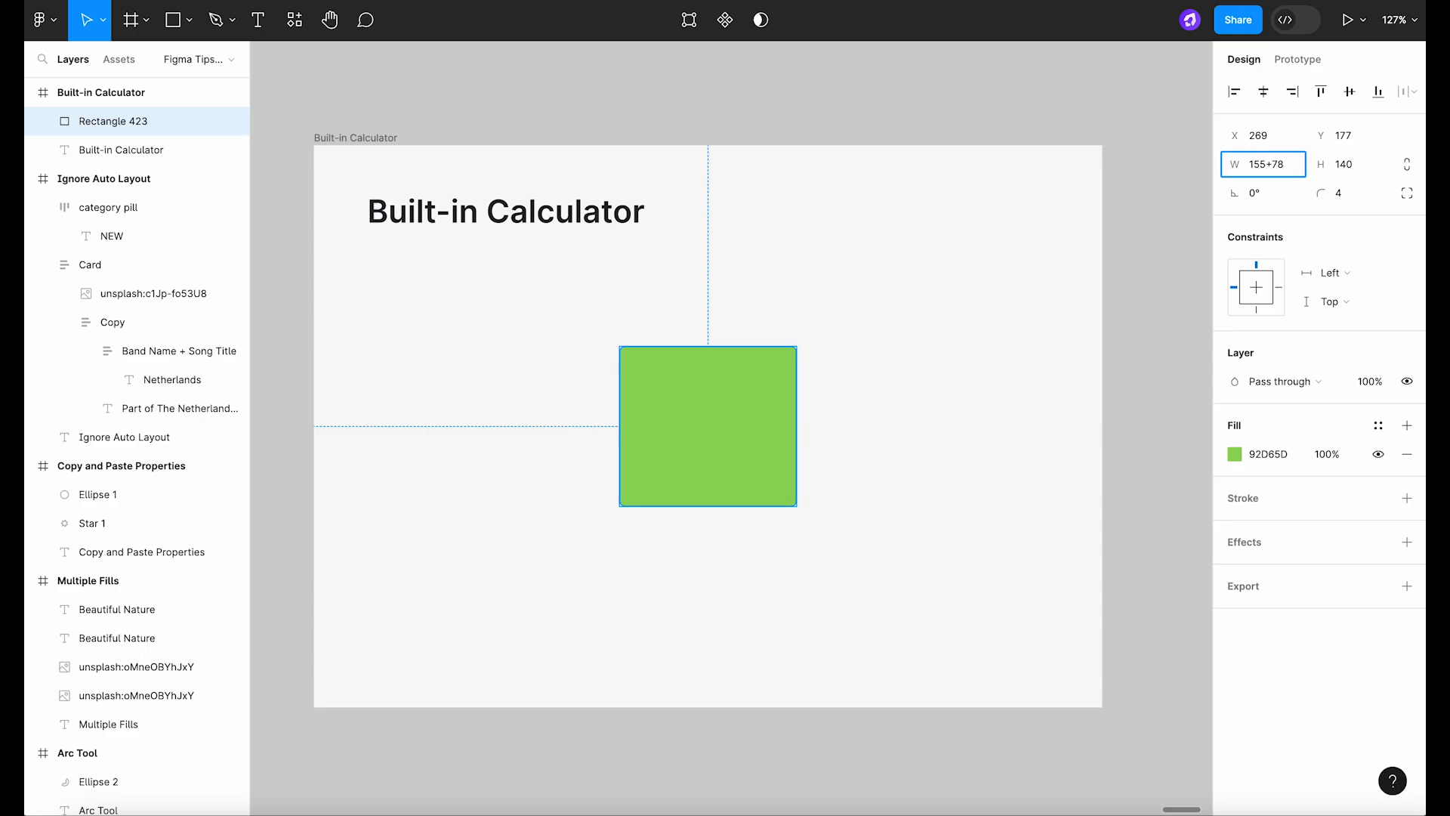
pyautogui.press('Return')
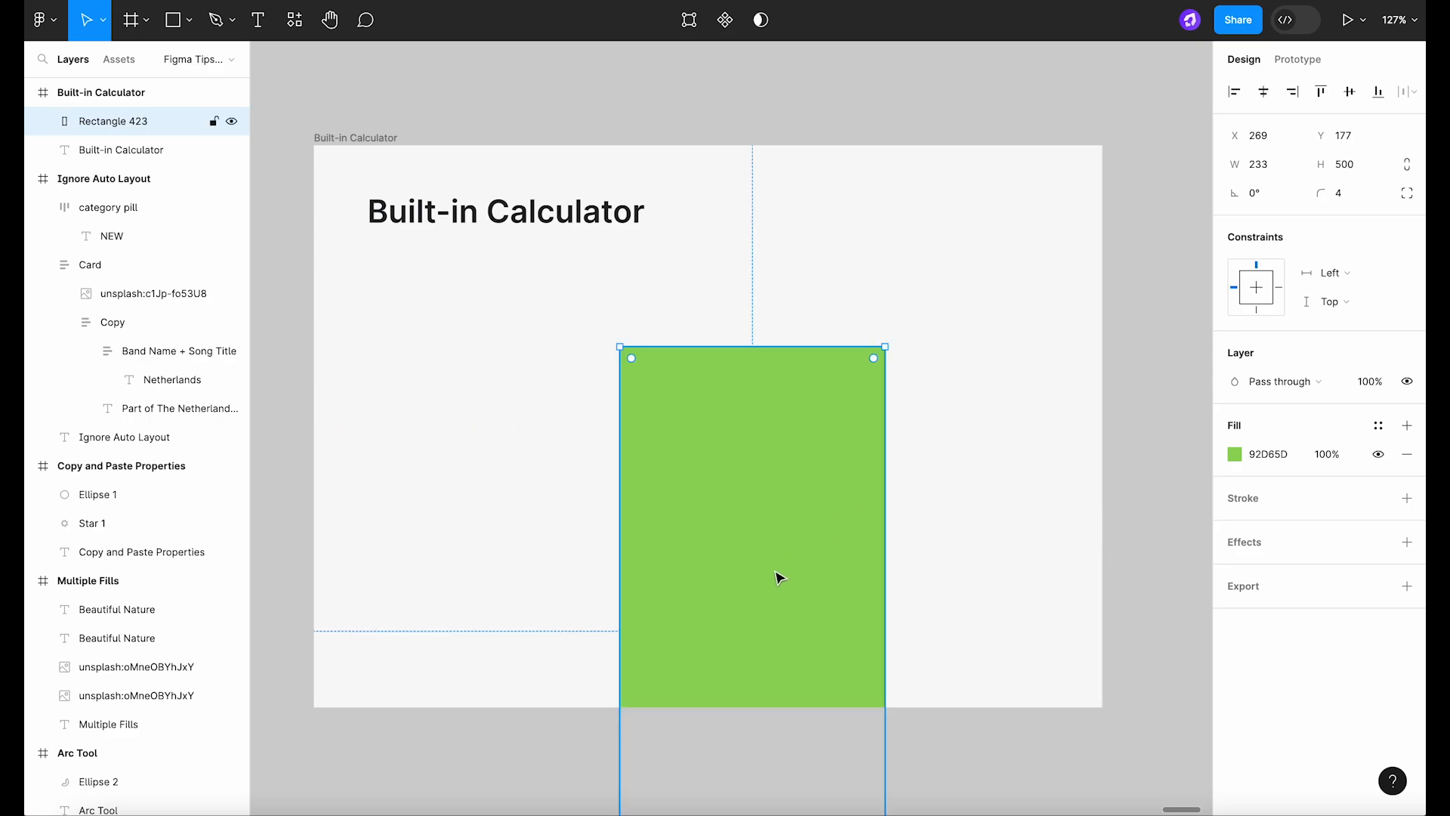
pyautogui.moveTo(765, 594)
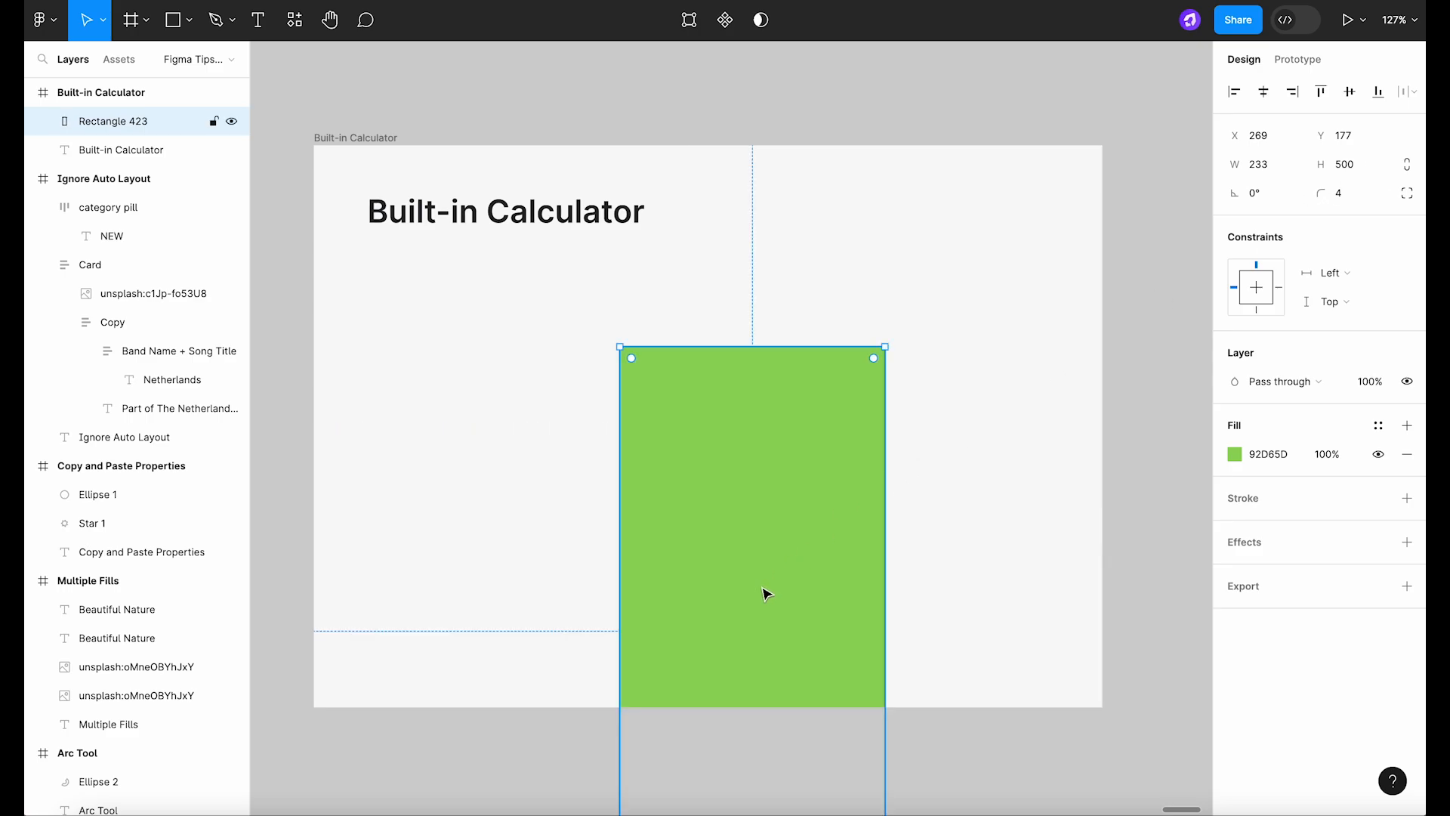